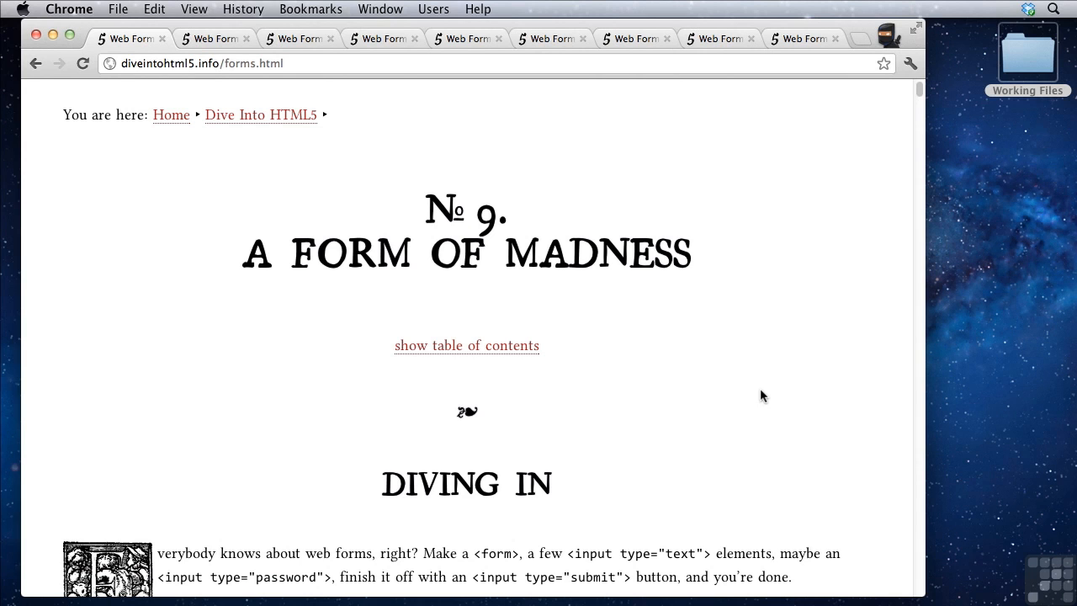
mouse_move(744, 386)
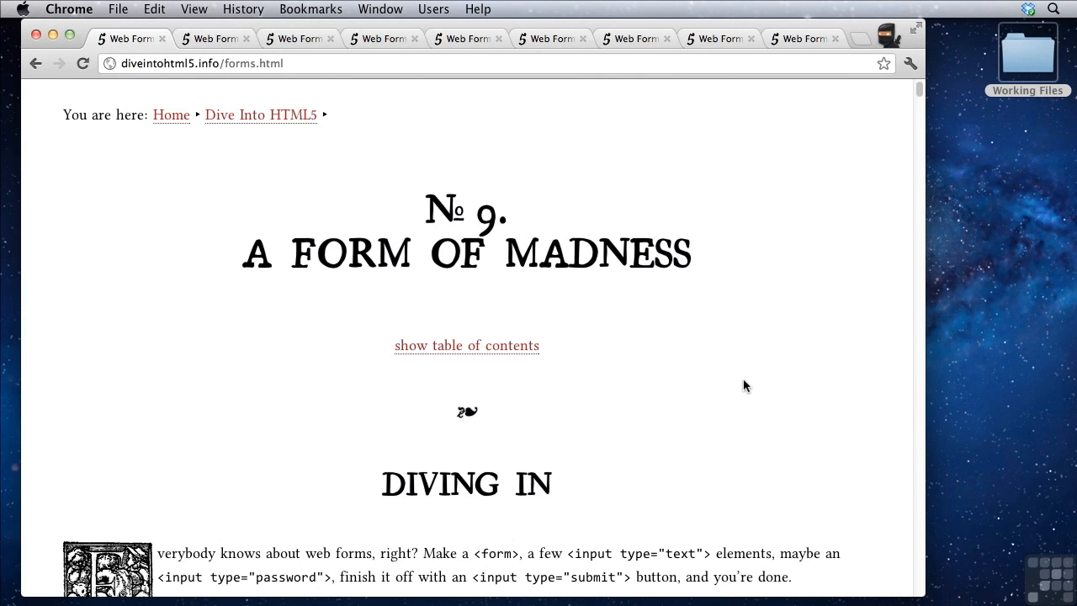
mouse_move(201, 162)
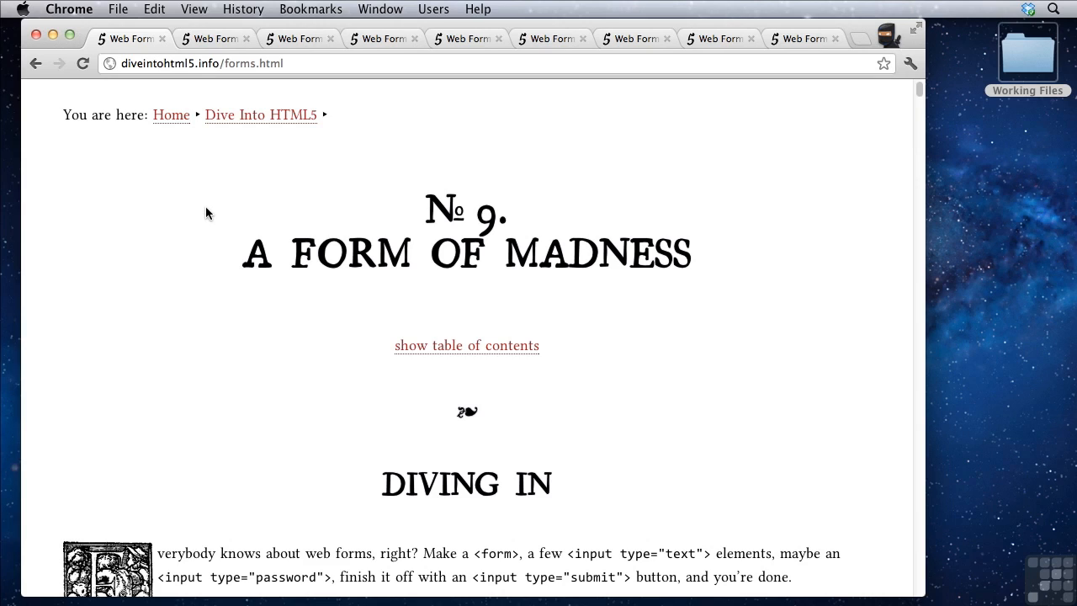
Step: Scroll the forms page down and back up over the input-types table
scroll("down", 3)
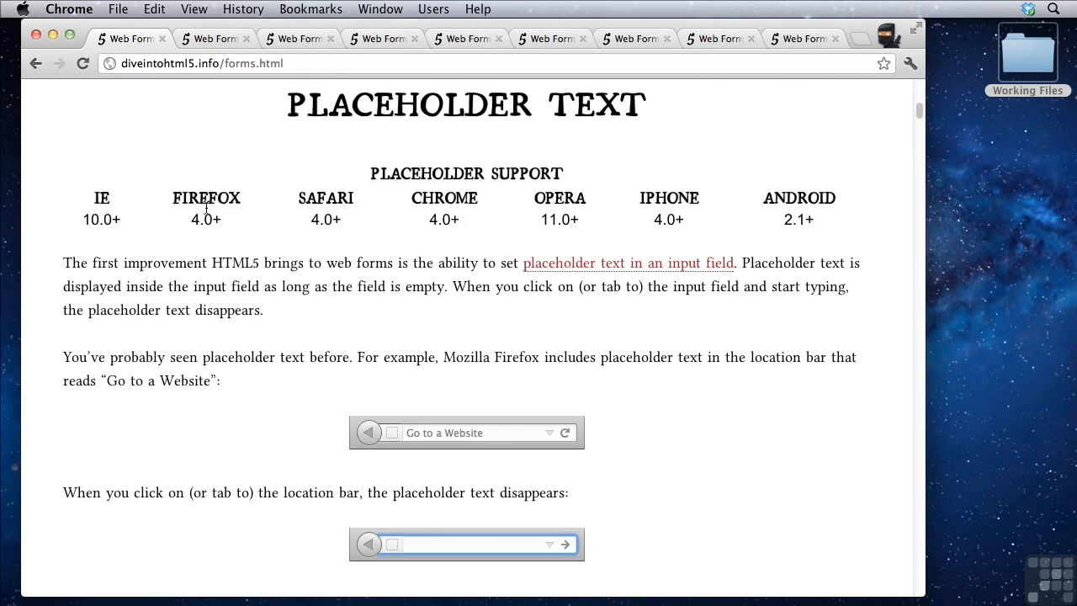
scroll("down", 3)
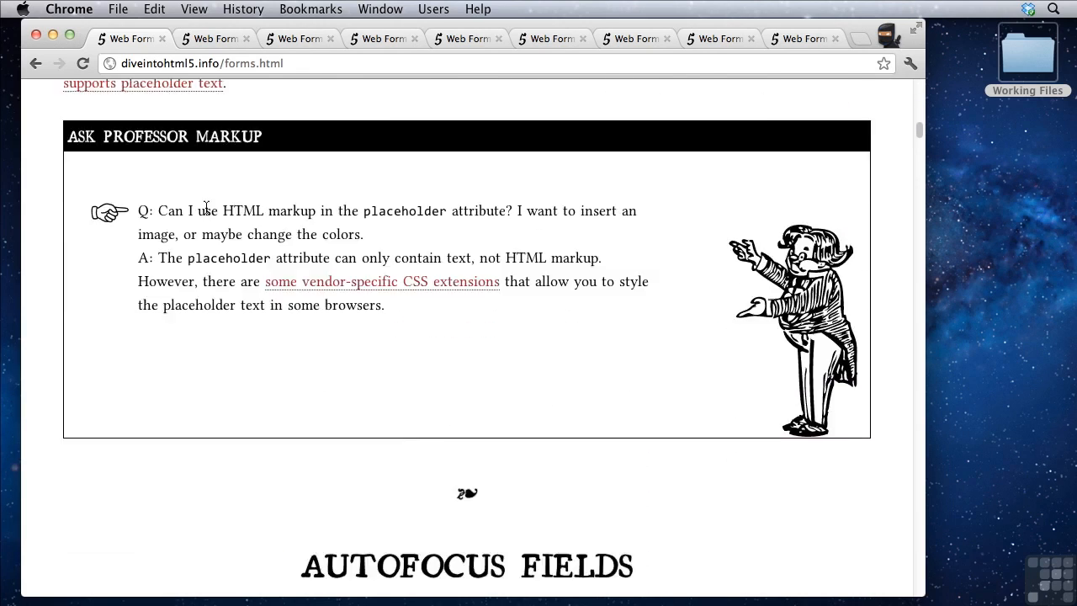
scroll("up", 3)
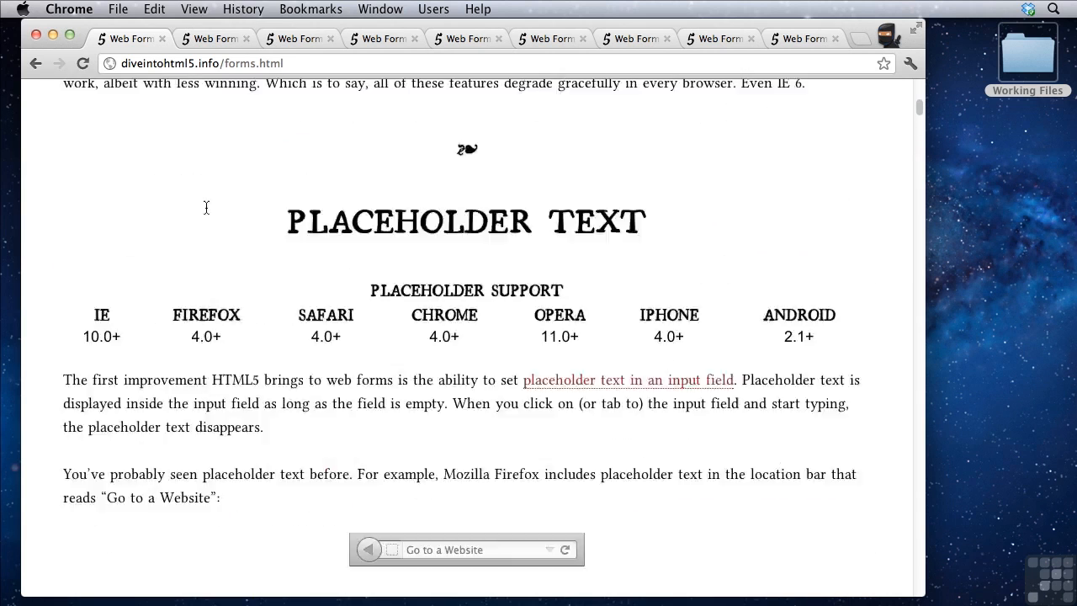
scroll("up", 3)
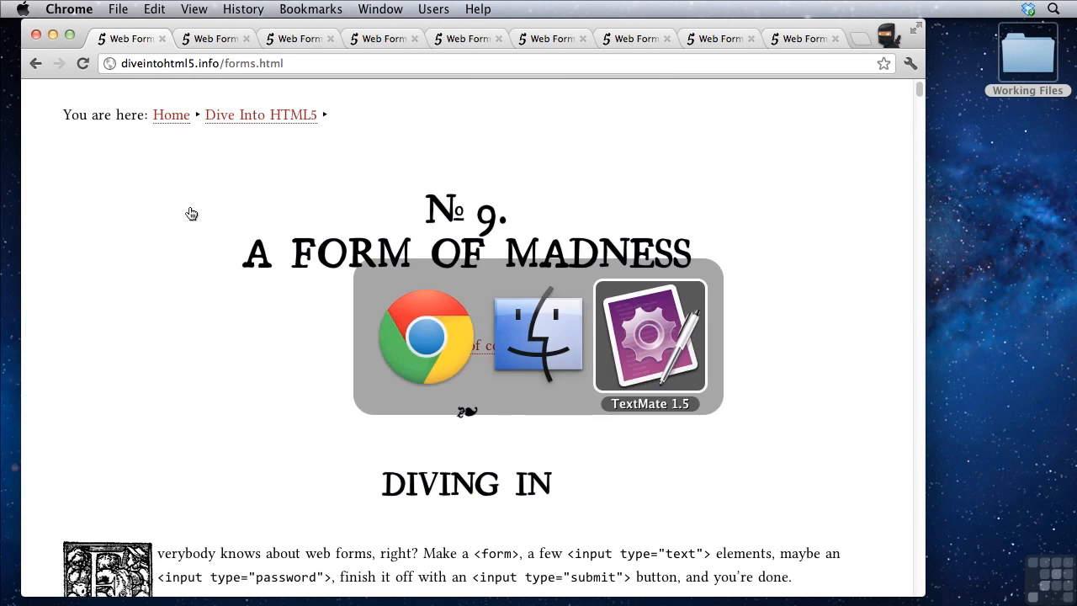
Step: Write <input type="text" /> in the untitled TextMate document
left_click(650, 337)
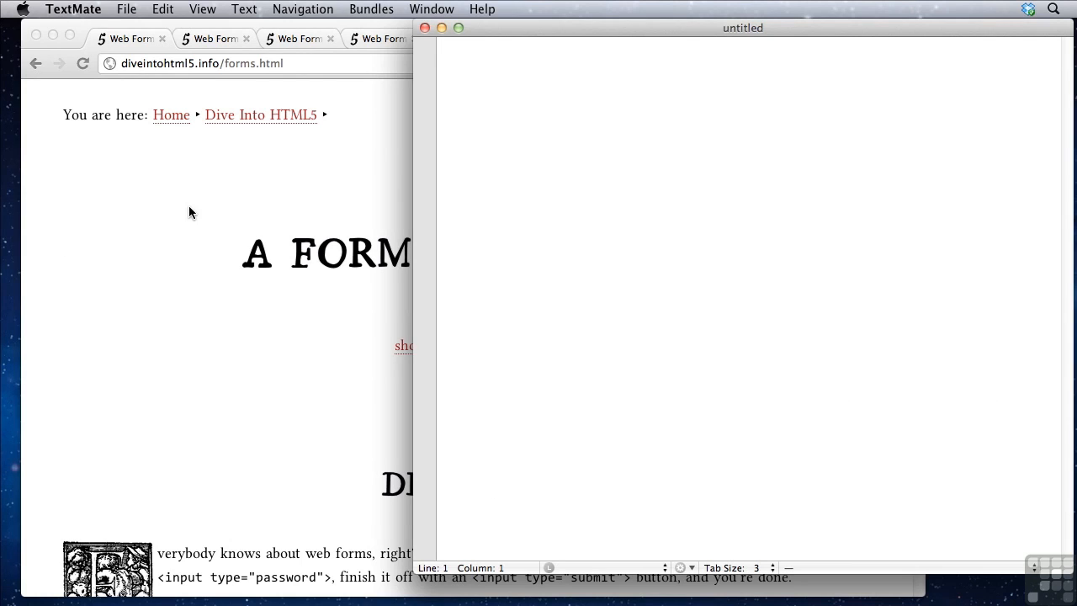
type("<input>")
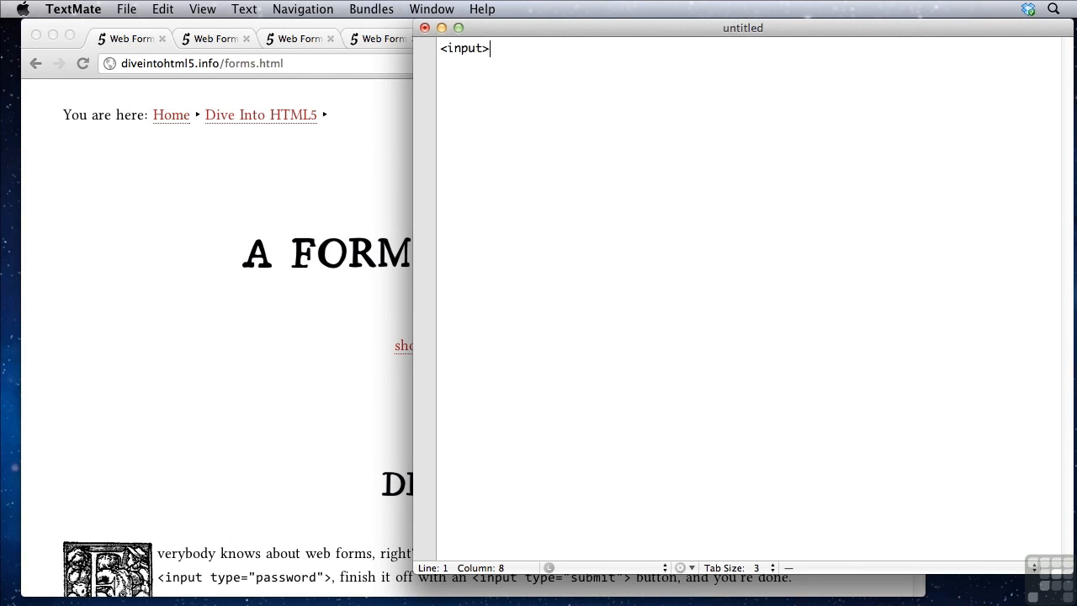
type("/>")
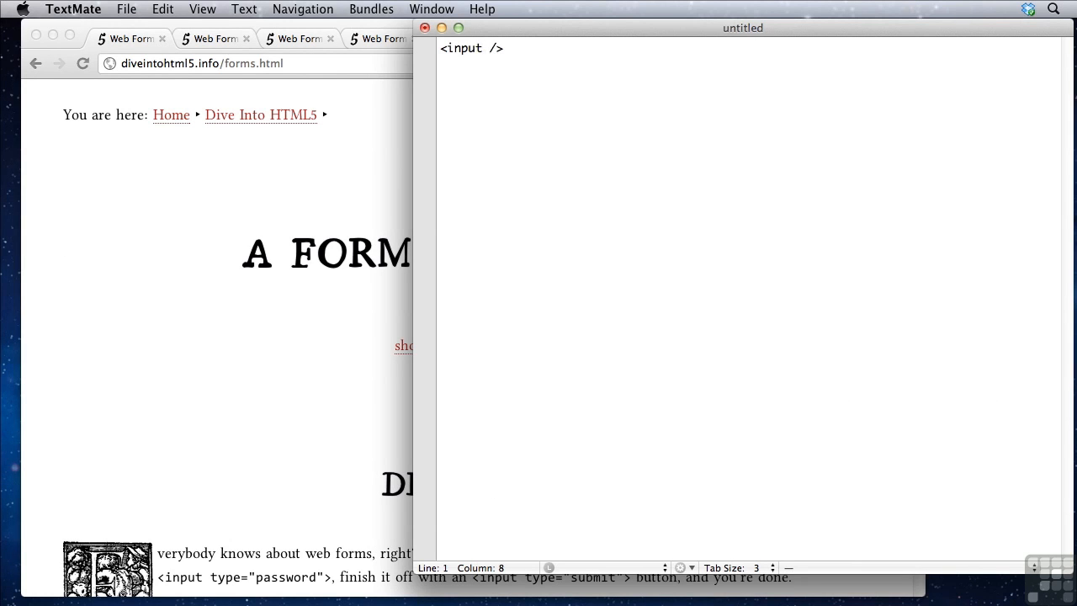
type("type=")
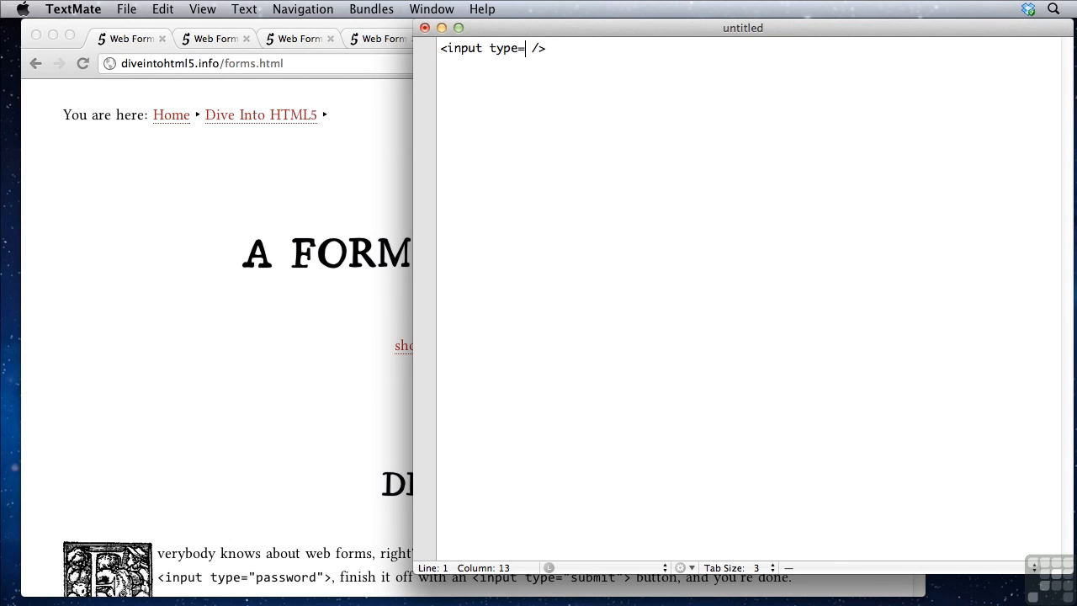
type("\"")
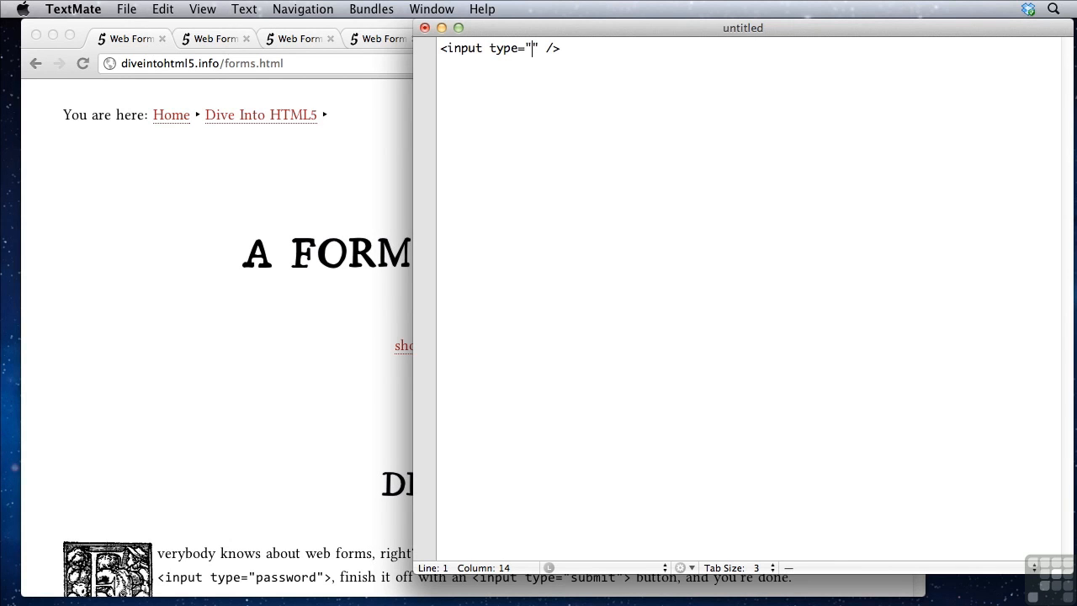
type("text")
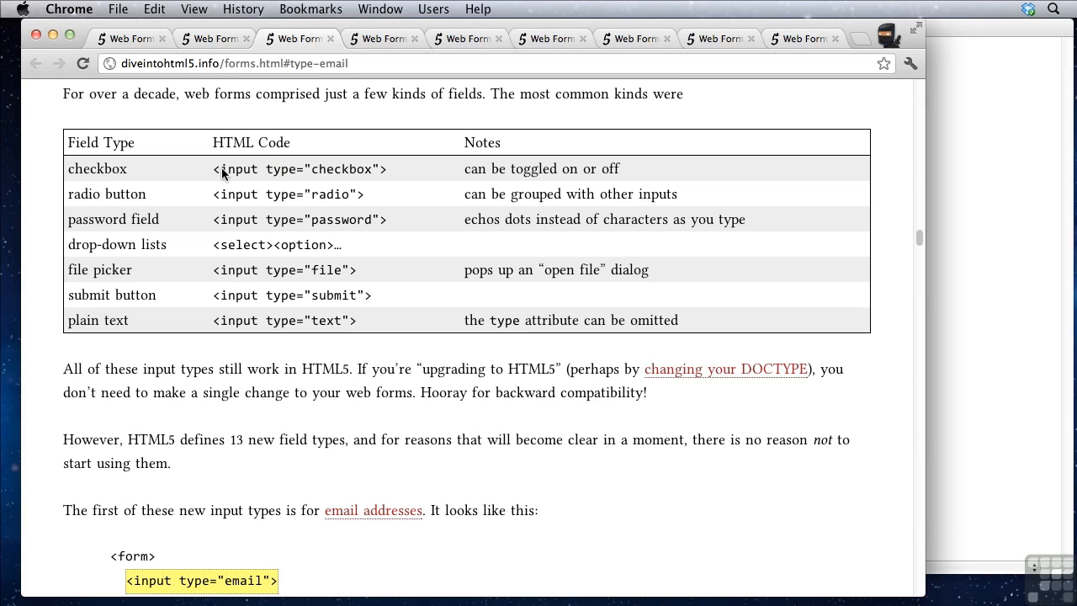
mouse_move(333, 197)
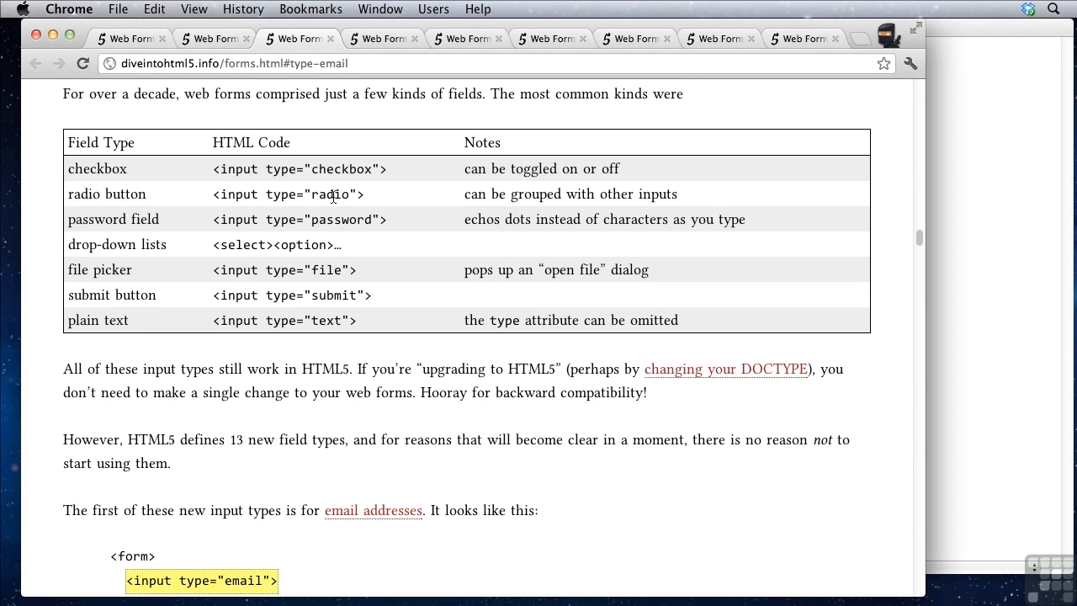
mouse_move(336, 327)
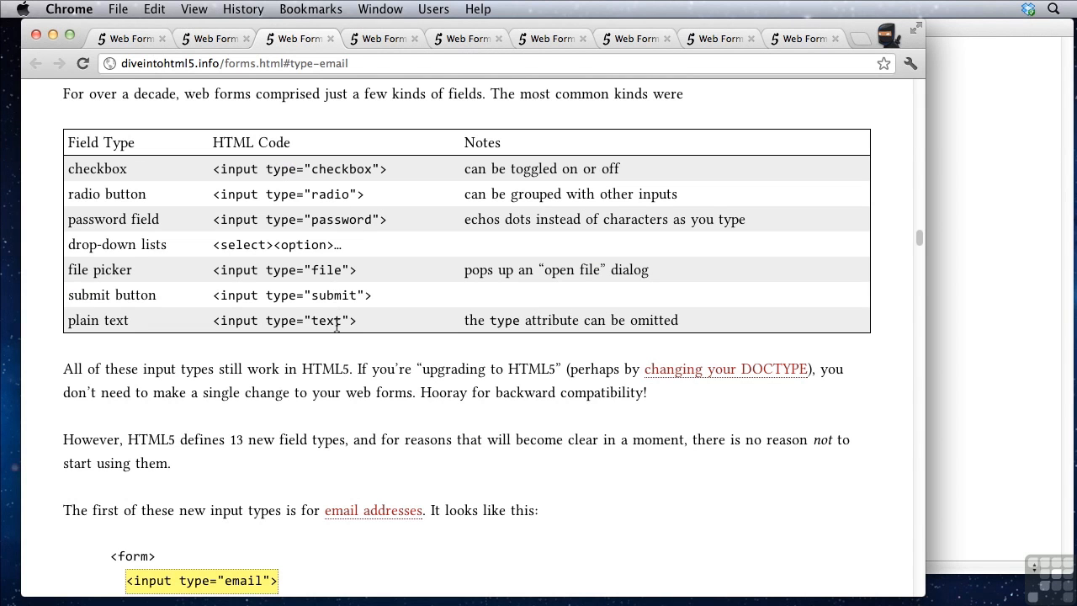
mouse_move(340, 326)
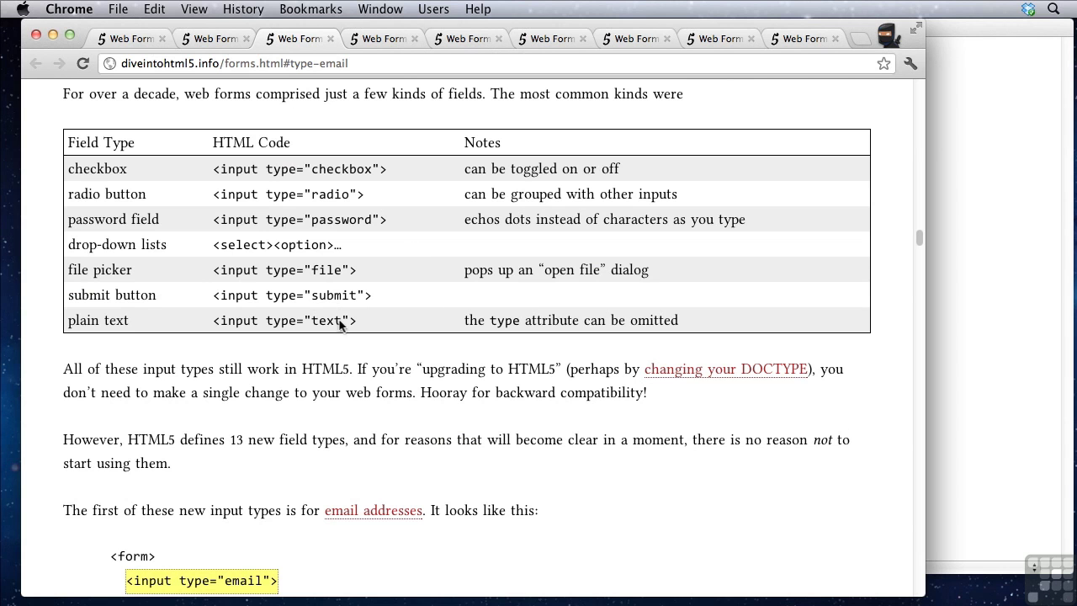
mouse_move(414, 177)
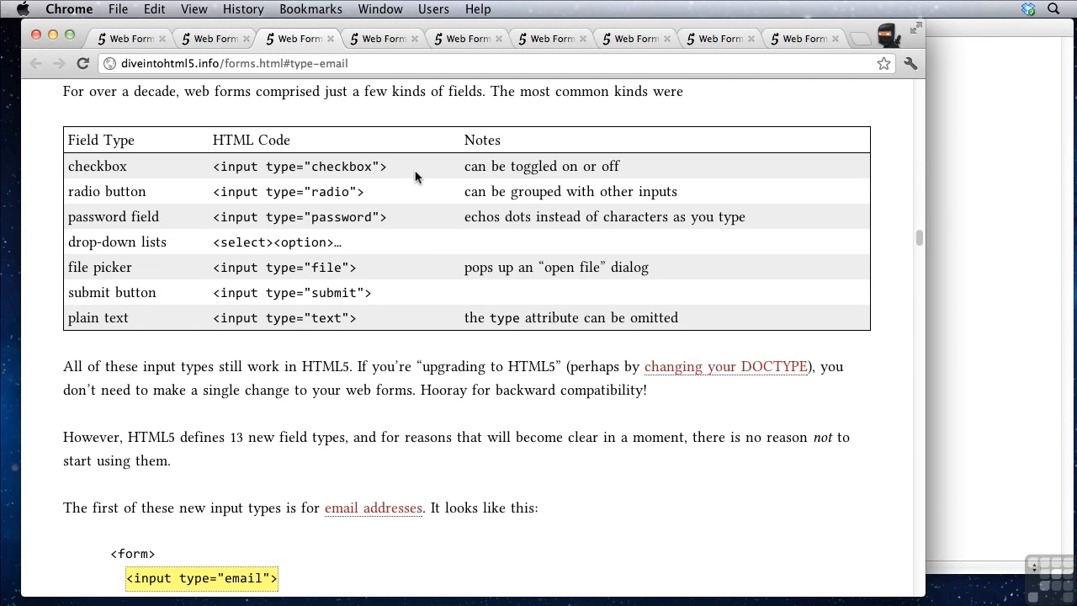
Step: Scroll down to the type="email" example below the field-type table
scroll("down", 3)
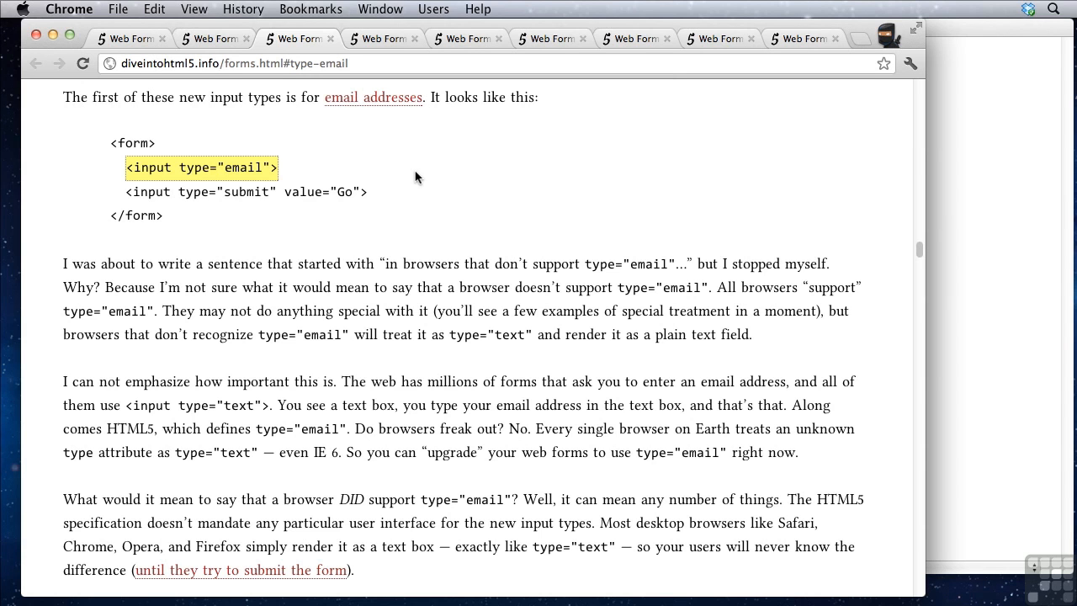
mouse_move(461, 190)
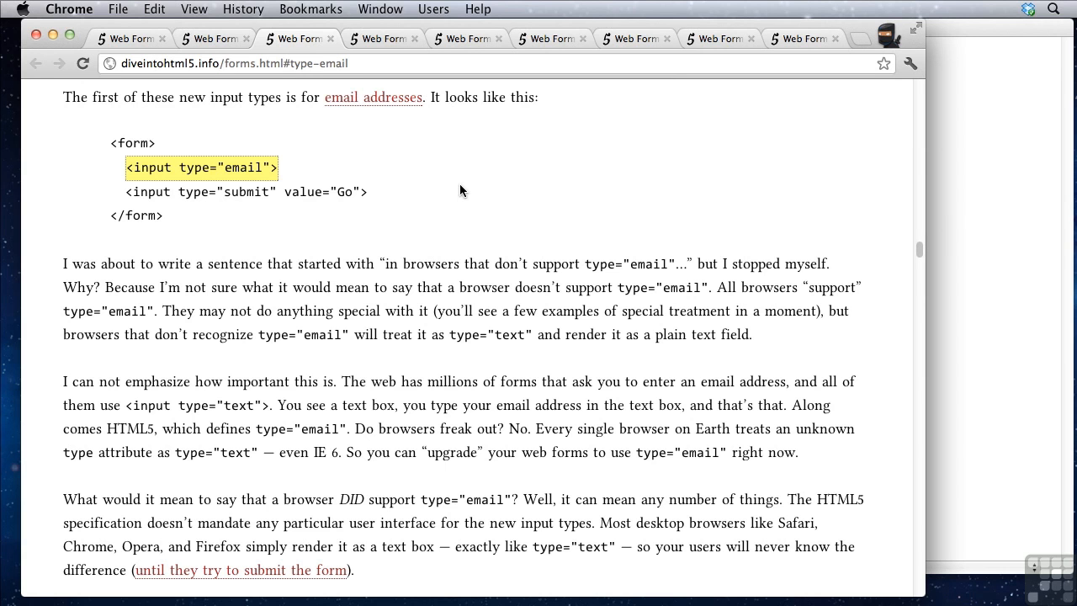
Step: Scroll to the email section's iPhone on-screen keyboard screenshot and sum-up paragraph
scroll("down", 3)
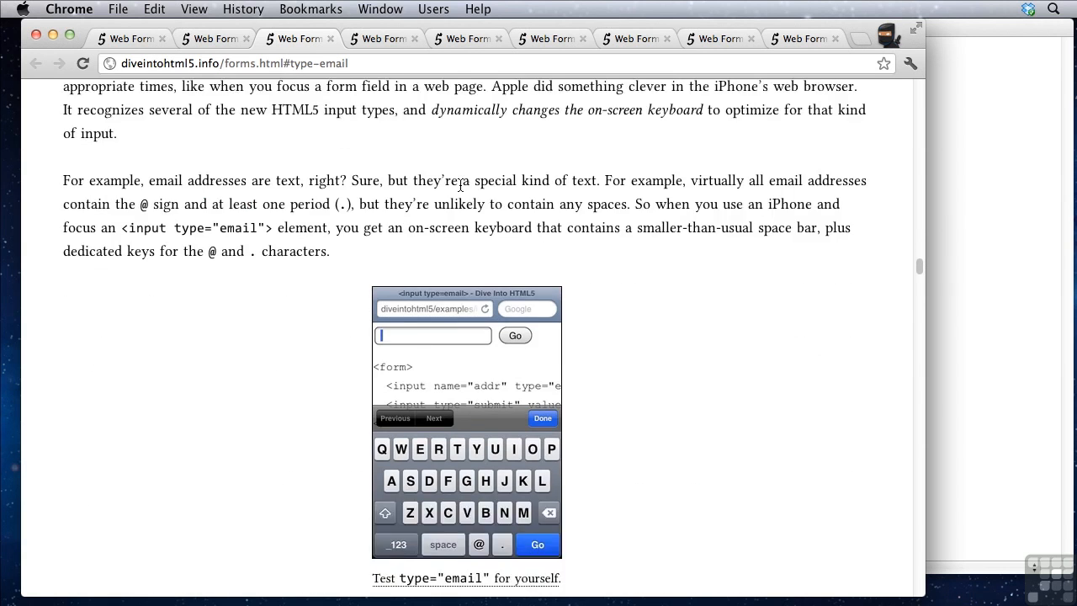
scroll("down", 3)
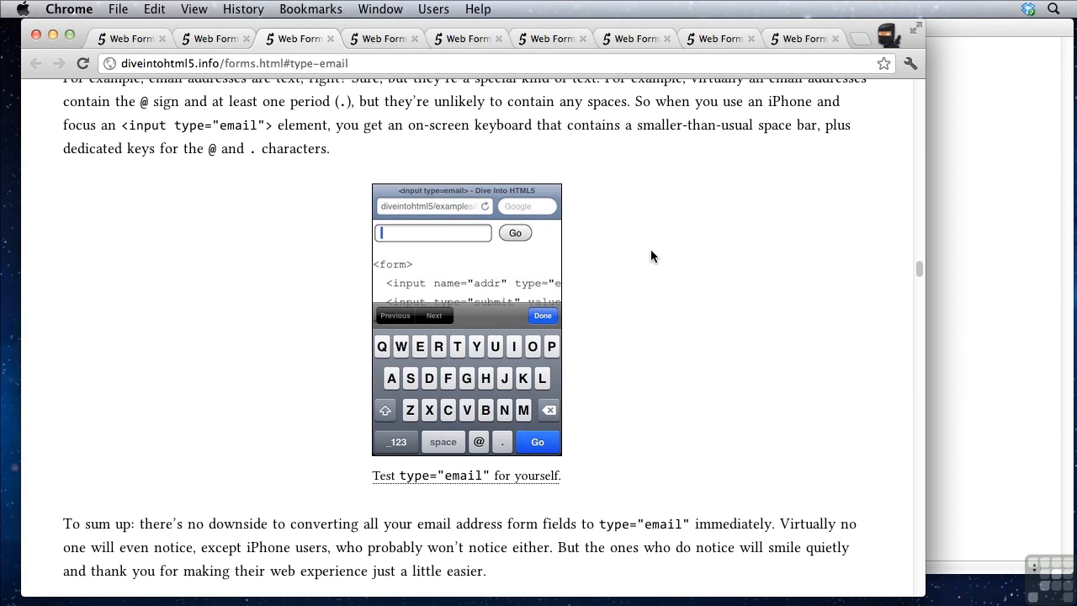
mouse_move(578, 450)
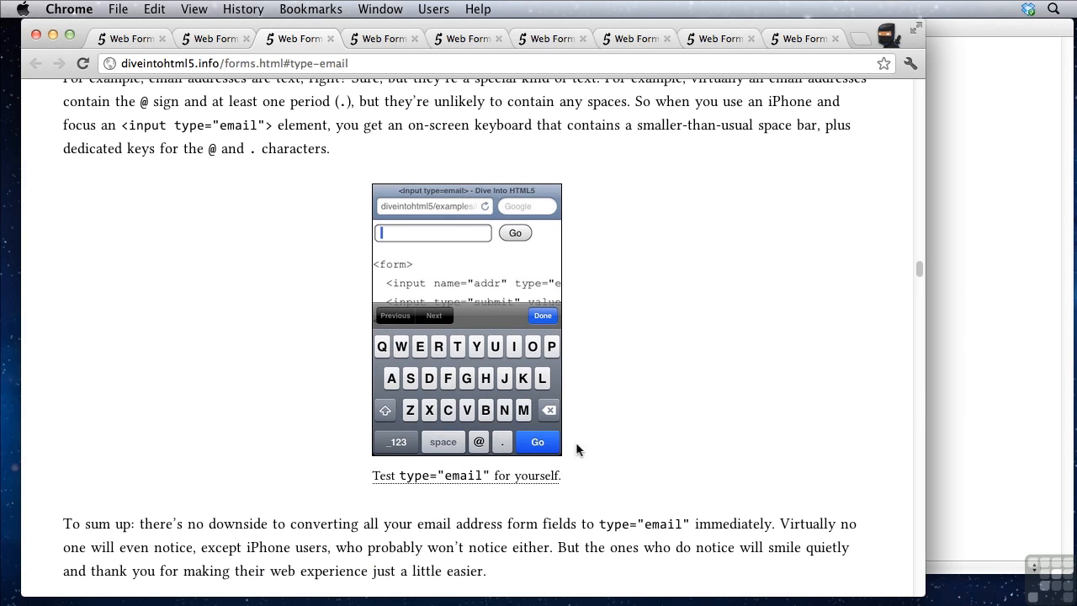
mouse_move(502, 441)
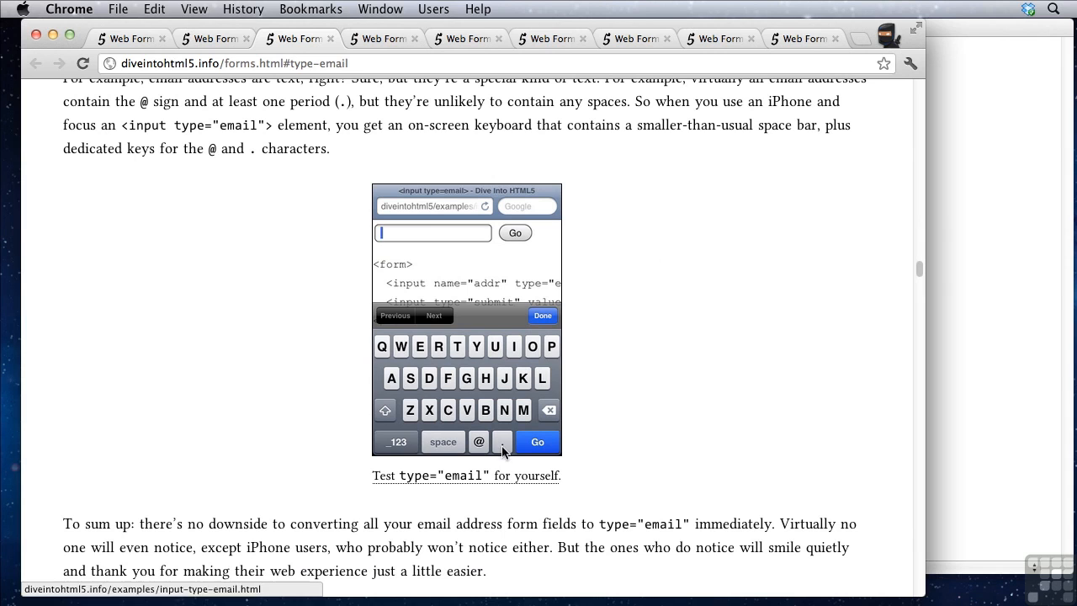
mouse_move(650, 448)
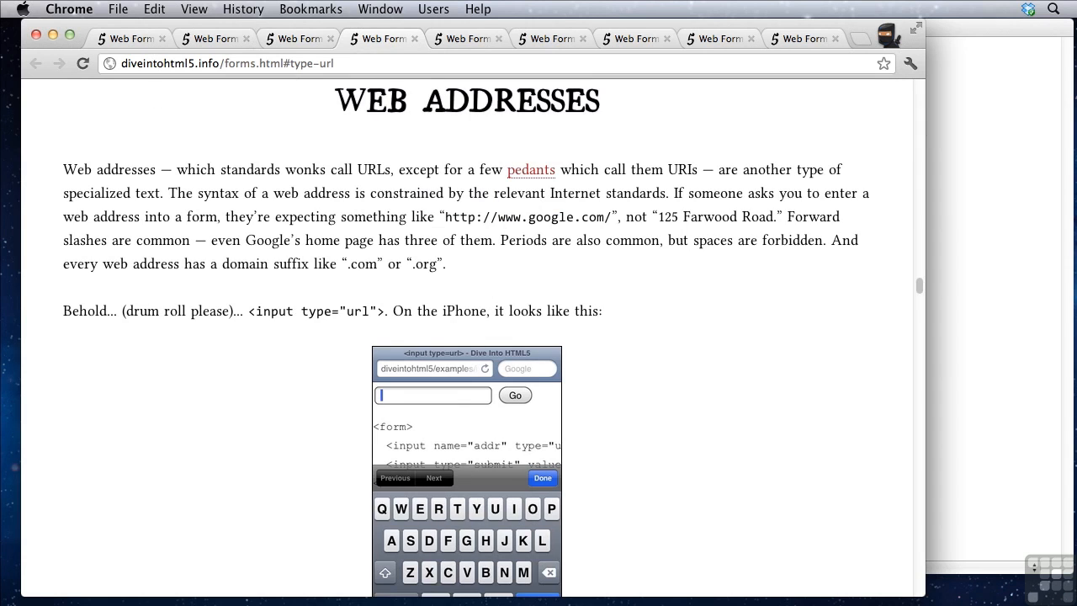
mouse_move(284, 333)
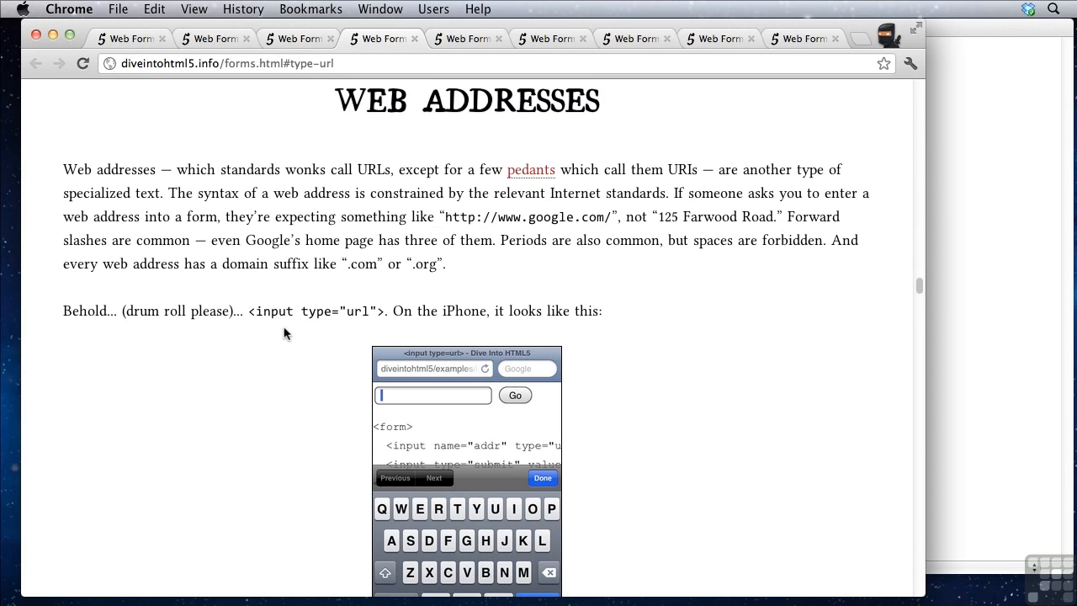
mouse_move(335, 337)
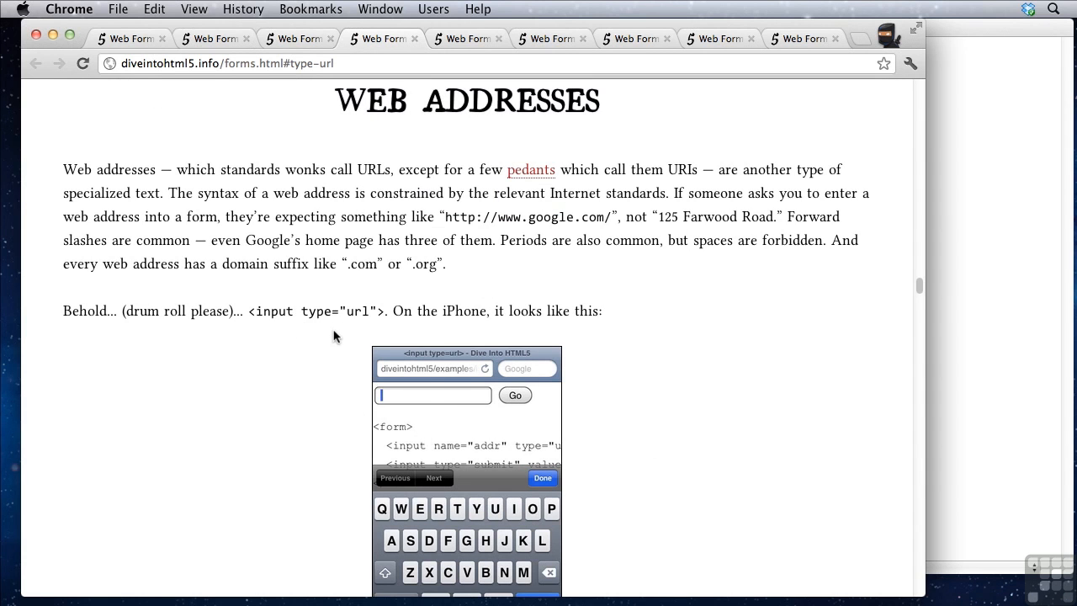
Step: Scroll to the Web Addresses section with the iPhone url-keyboard screenshot
scroll("down", 3)
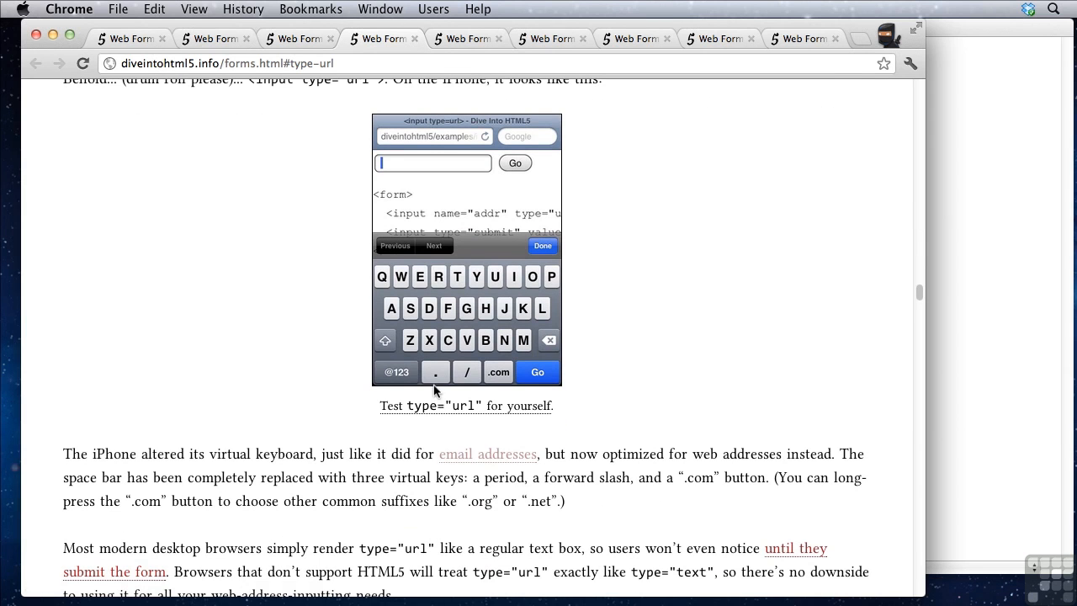
mouse_move(513, 387)
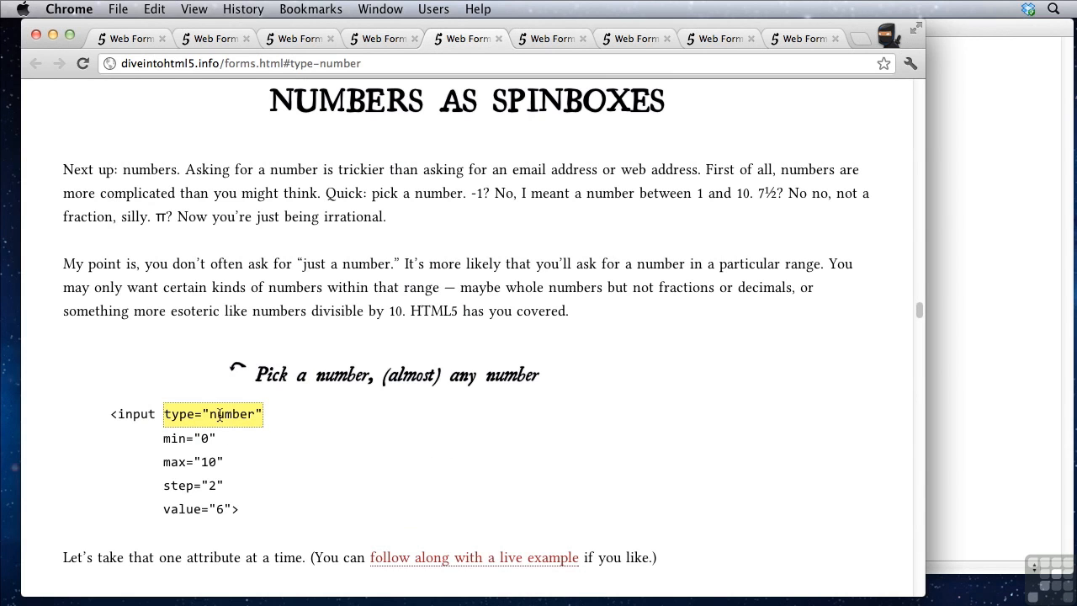
mouse_move(281, 424)
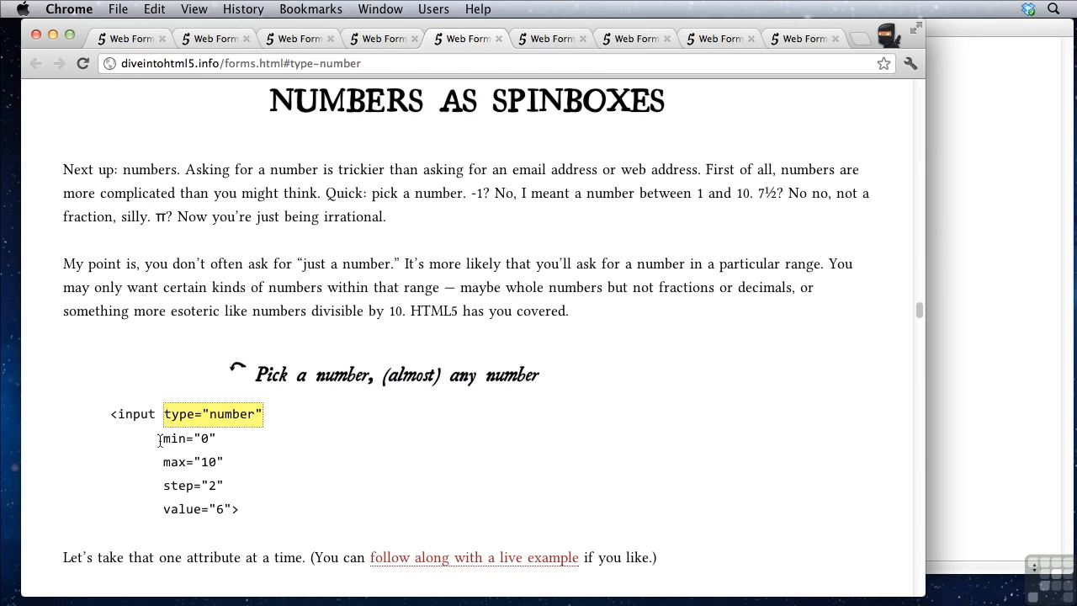
Step: Highlight the number input's min, max, step and value attributes, then clear the highlight
left_click_drag(158, 438, 261, 509)
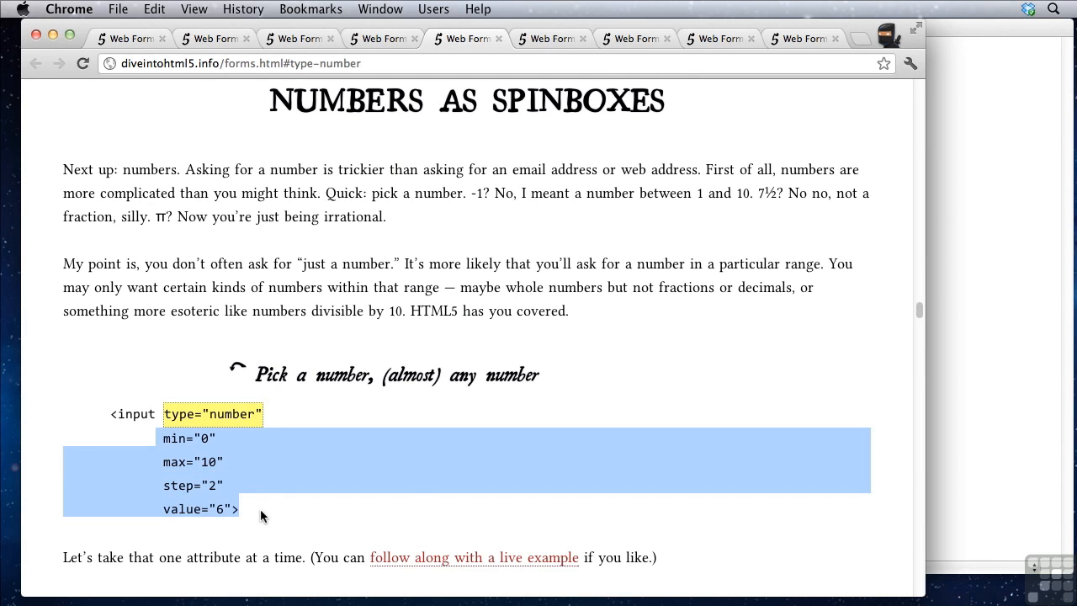
left_click(236, 461)
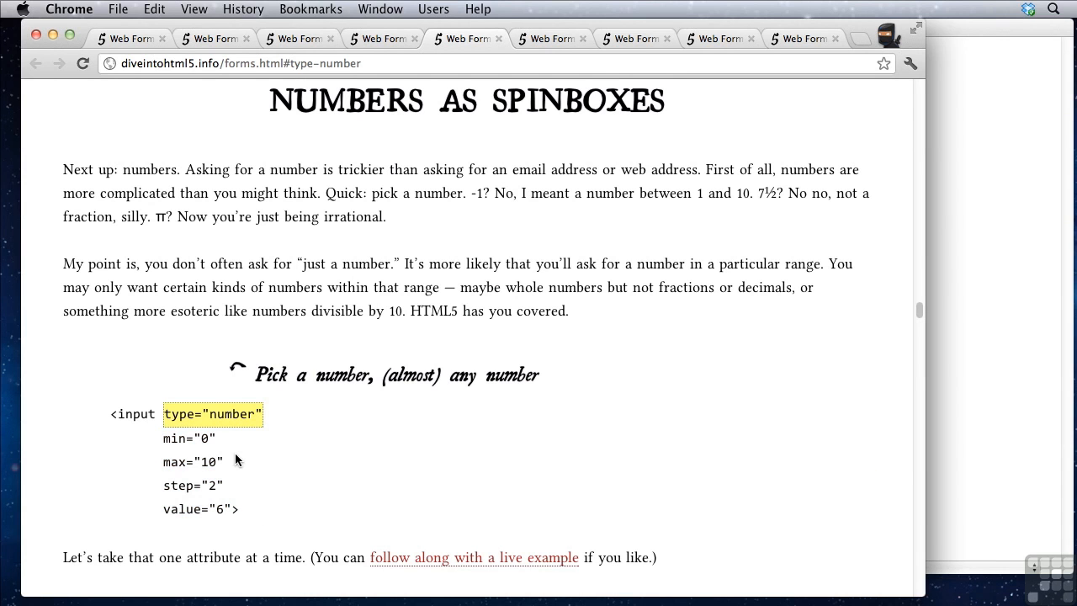
mouse_move(224, 445)
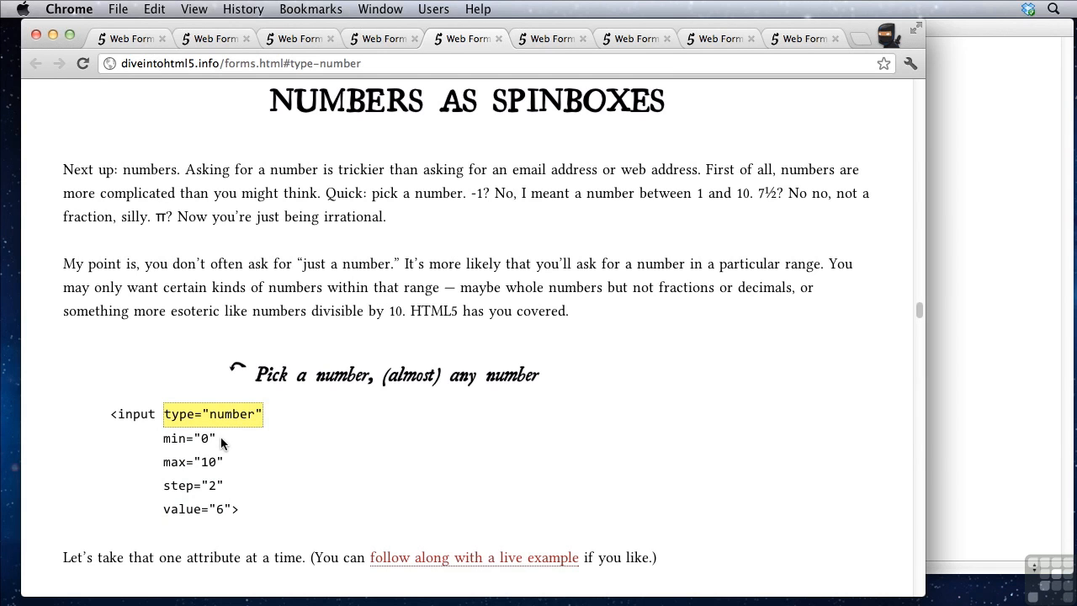
mouse_move(260, 522)
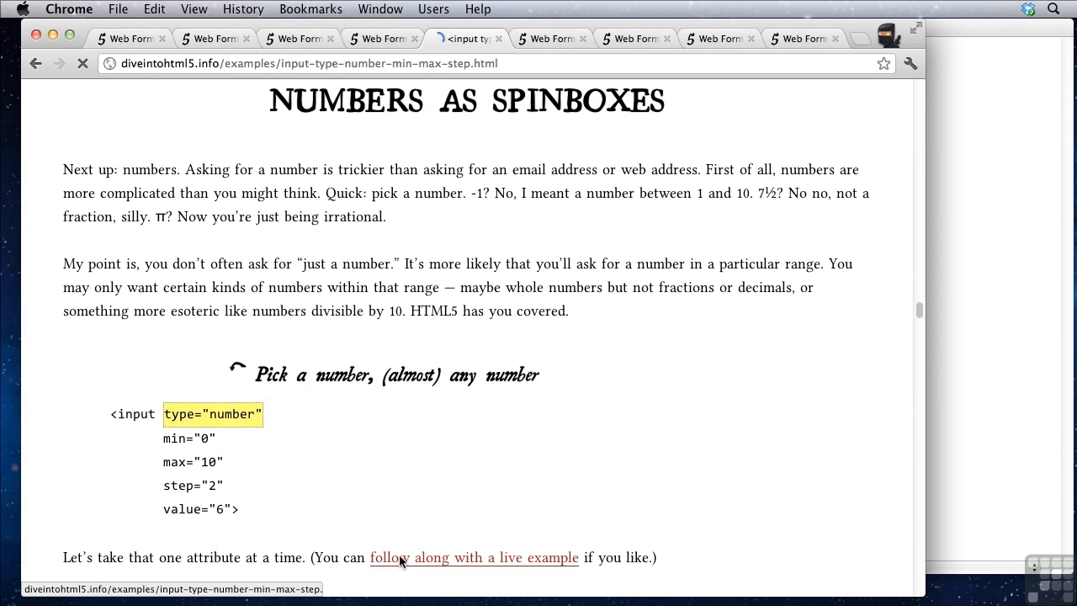
scroll("down", 3)
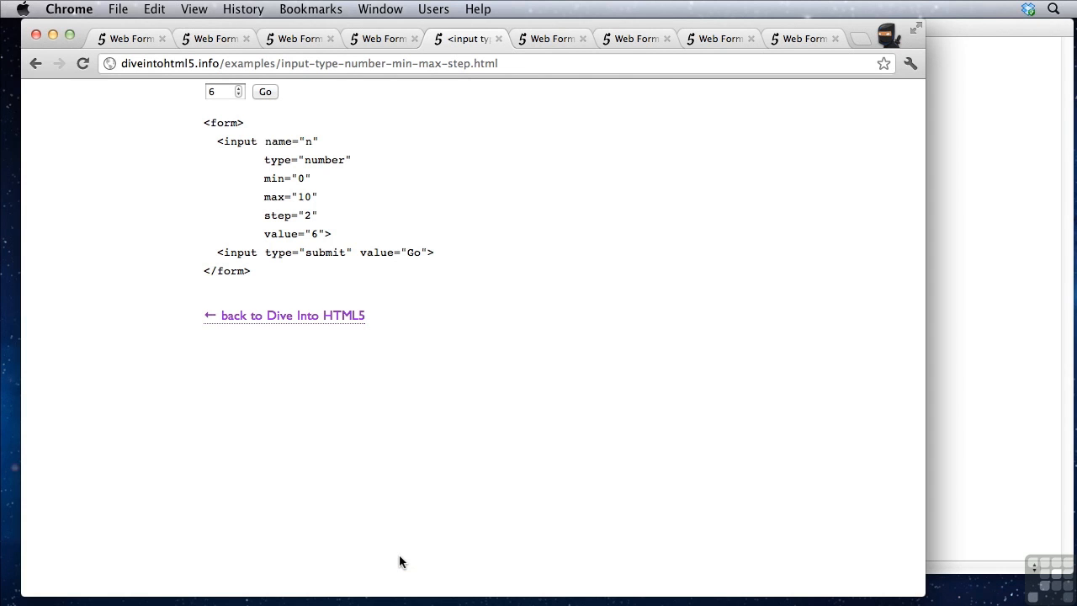
mouse_move(362, 502)
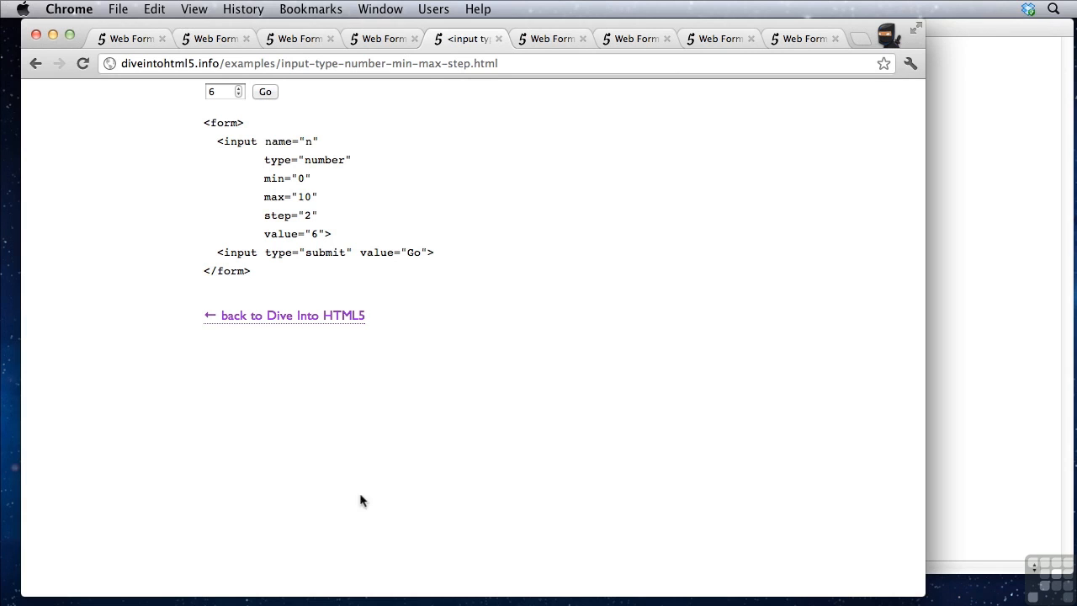
Step: In the live example, step the number spinbox up to 8 and back down to 6
left_click(239, 87)
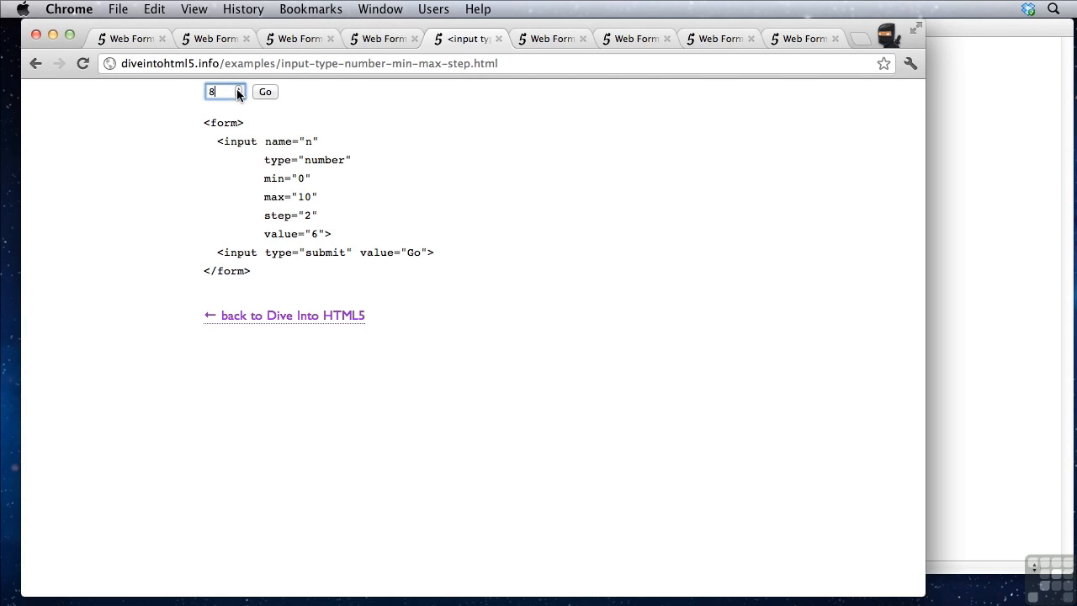
left_click(239, 94)
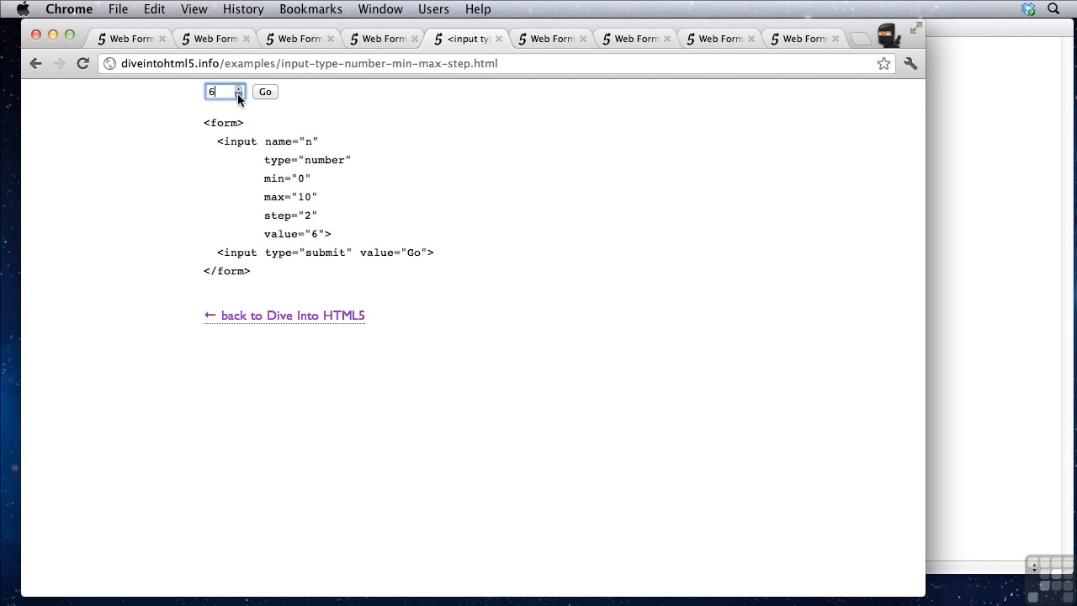
mouse_move(335, 125)
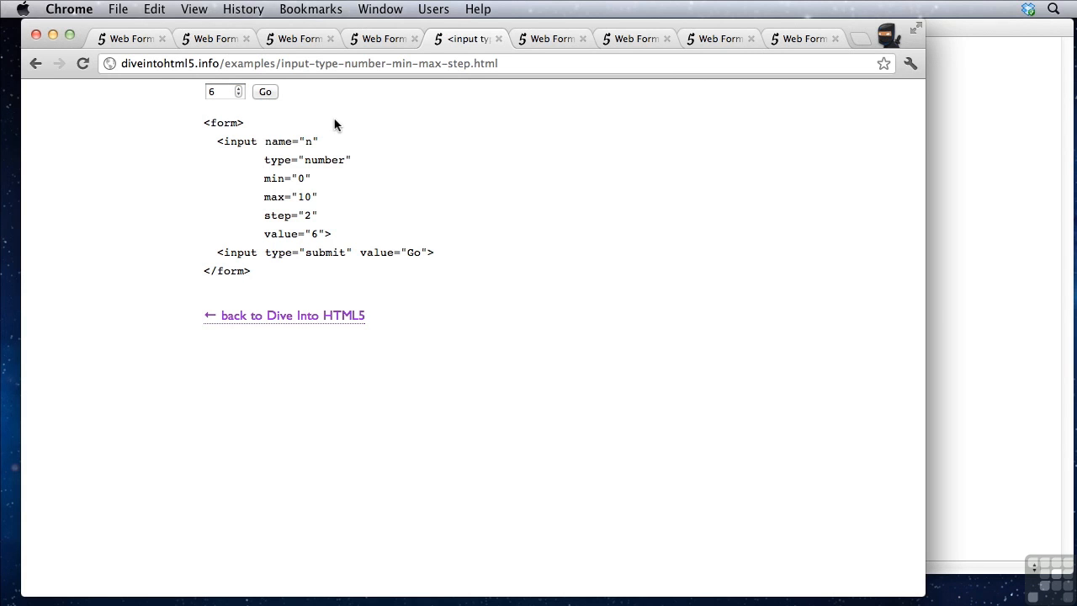
left_click(35, 64)
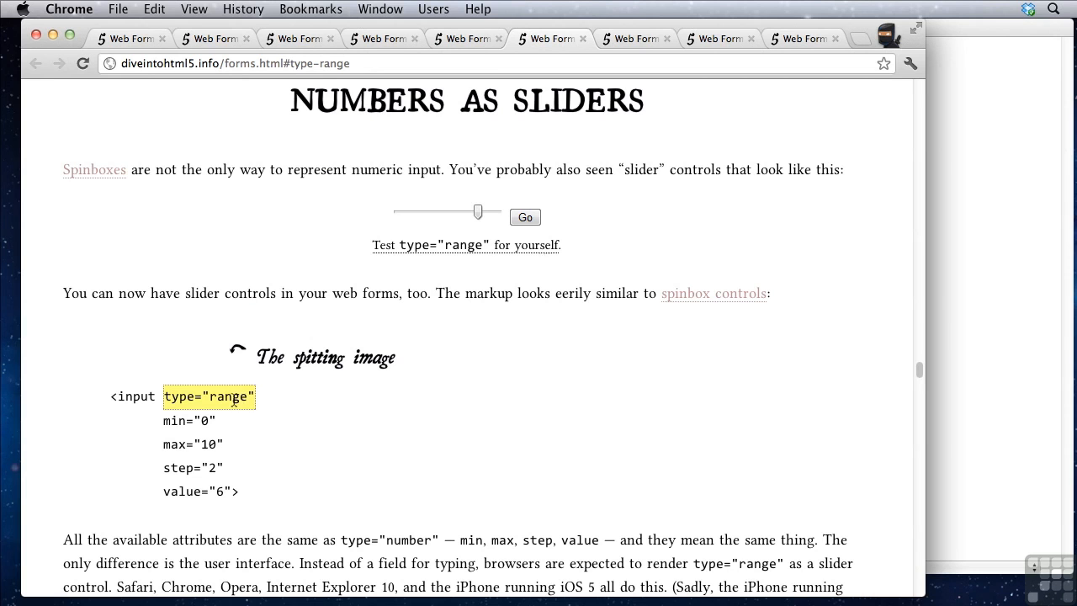
Step: Highlight the range input's max, step and value attributes, then clear the highlight
left_click_drag(165, 438, 239, 492)
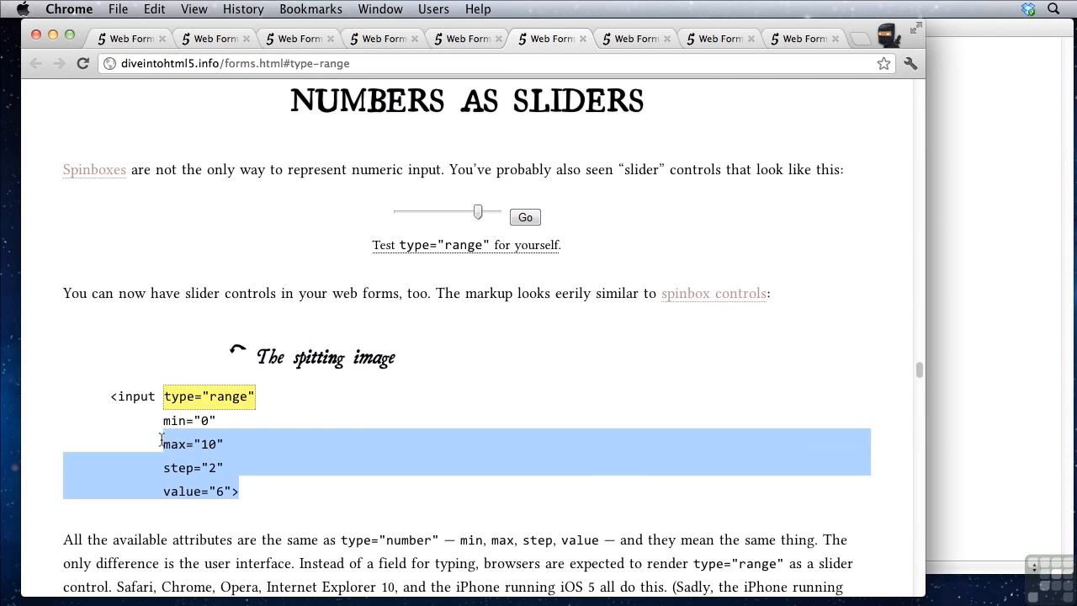
left_click(488, 246)
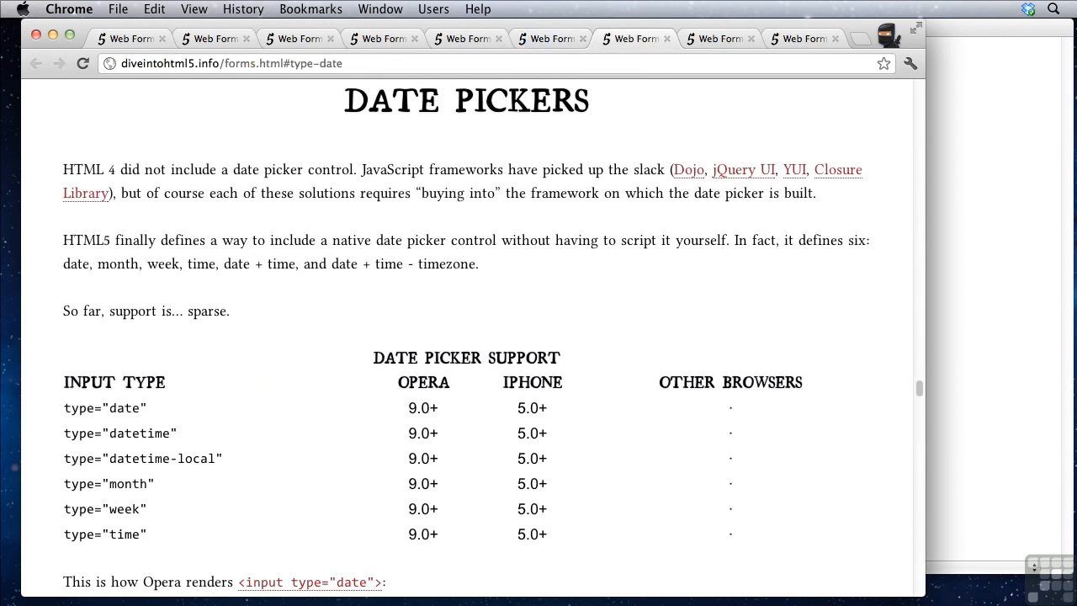
mouse_move(256, 311)
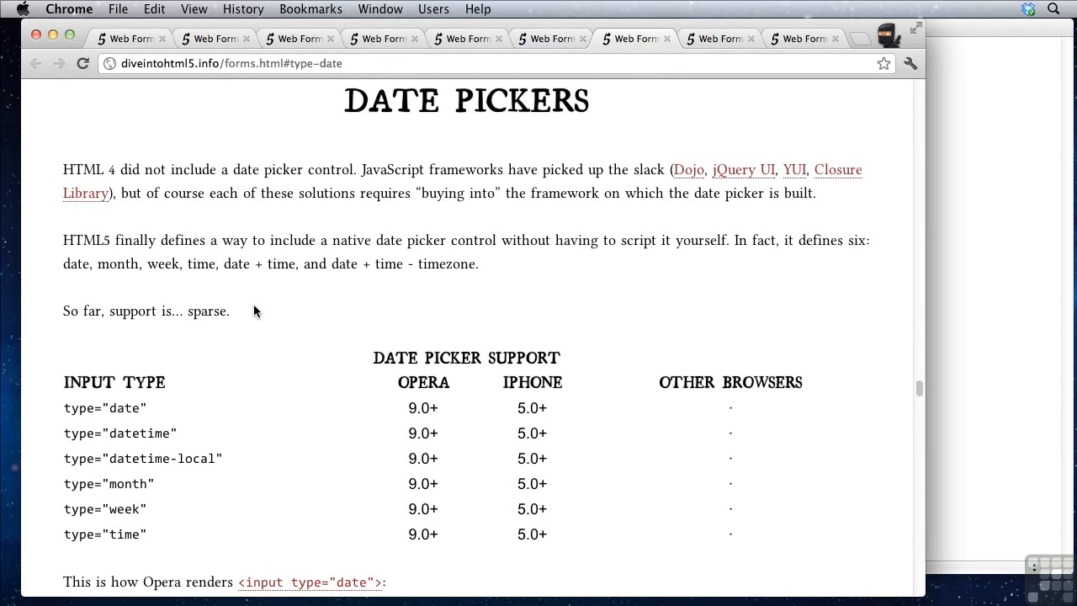
Step: Highlight the sparse-support sentence, then scroll to the support table and Opera's date calendar
triple_click(145, 310)
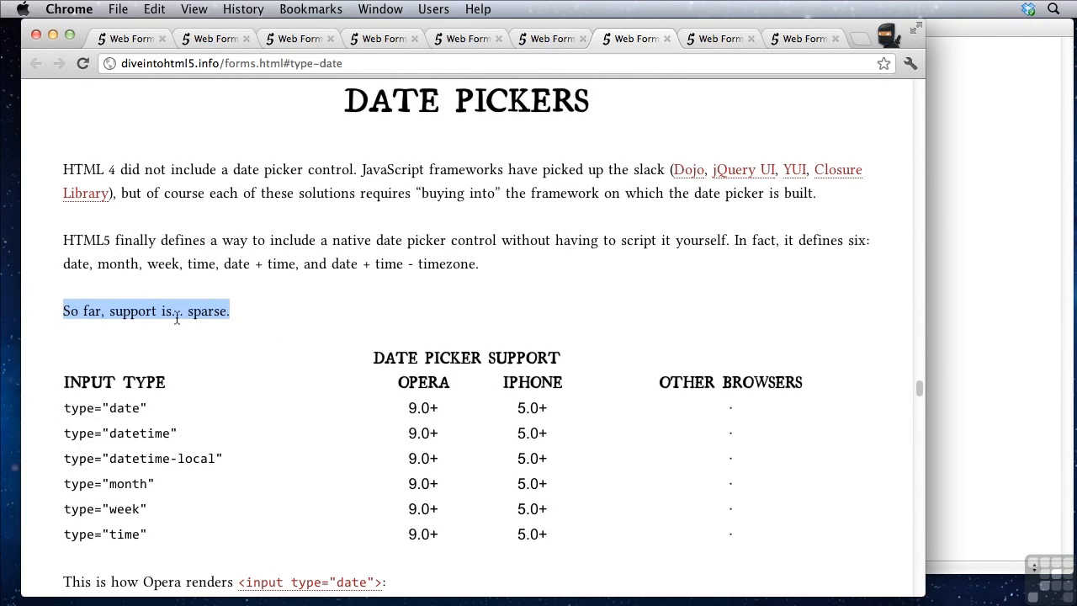
left_click(265, 339)
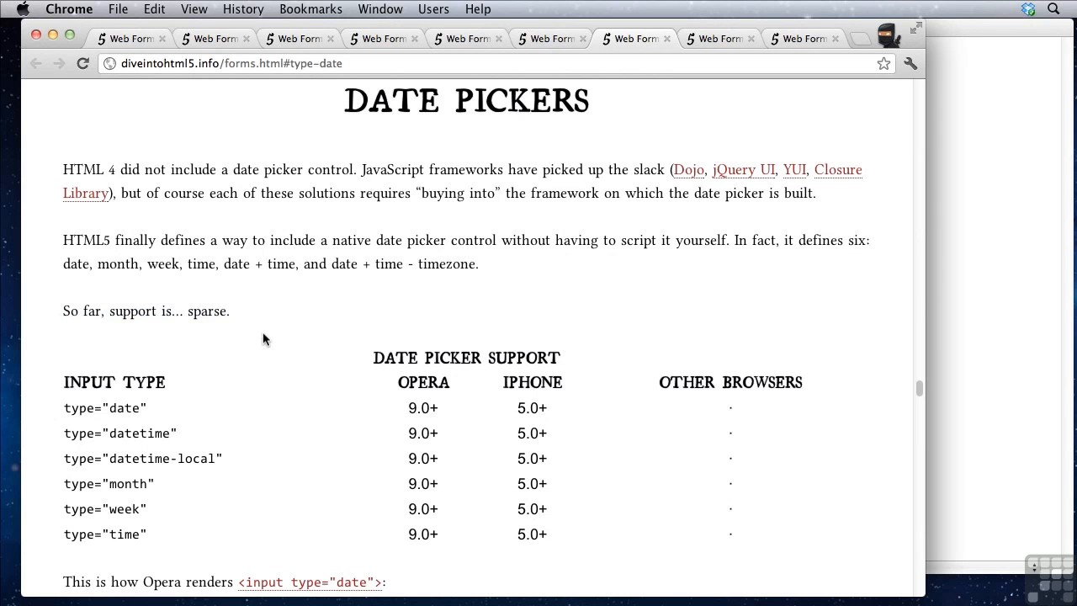
scroll("down", 3)
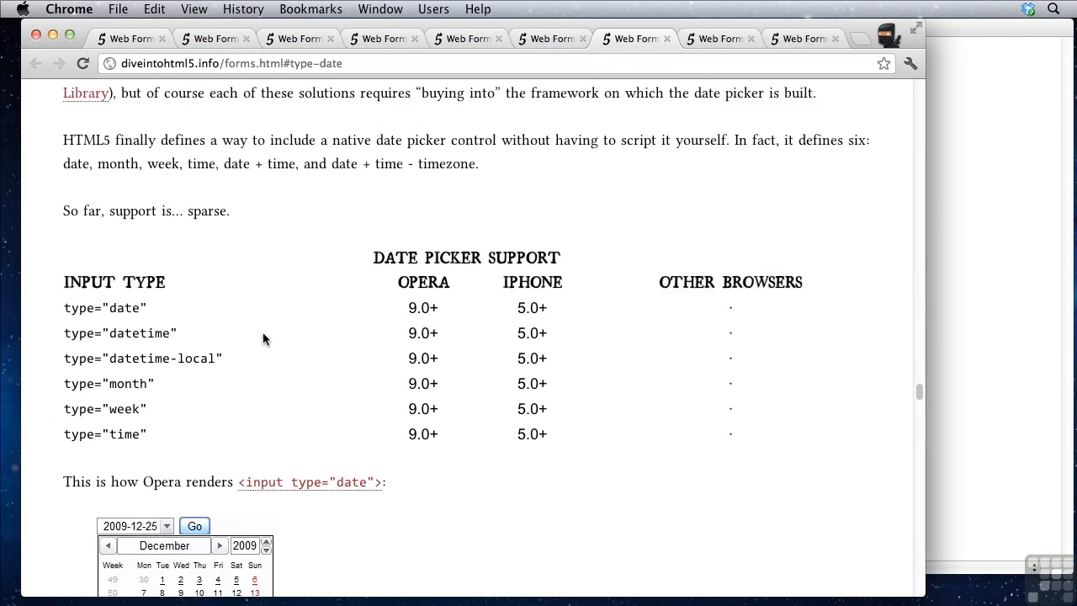
scroll("down", 3)
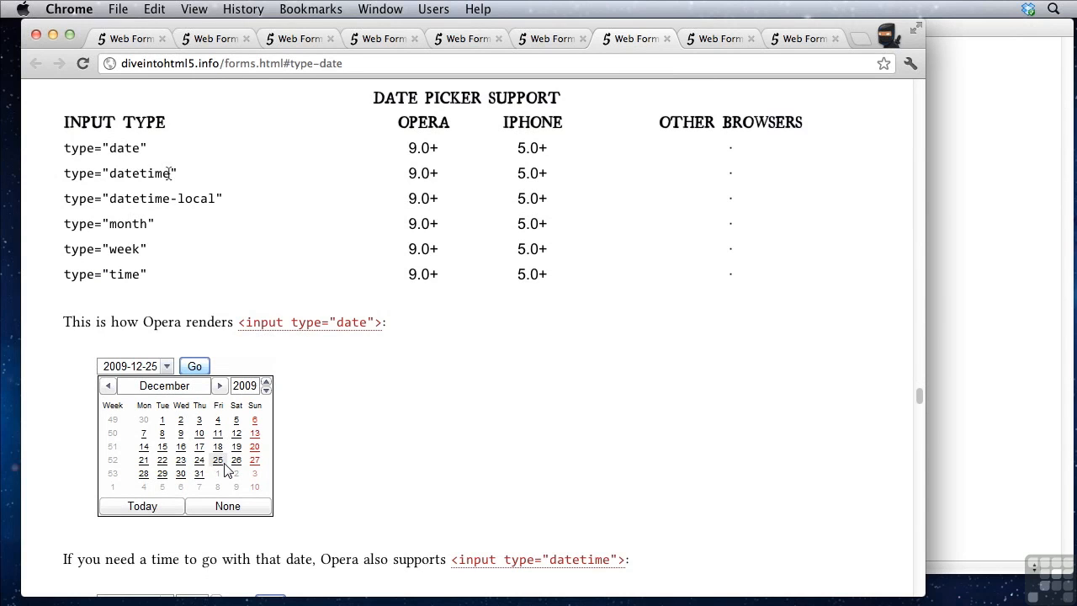
mouse_move(135, 244)
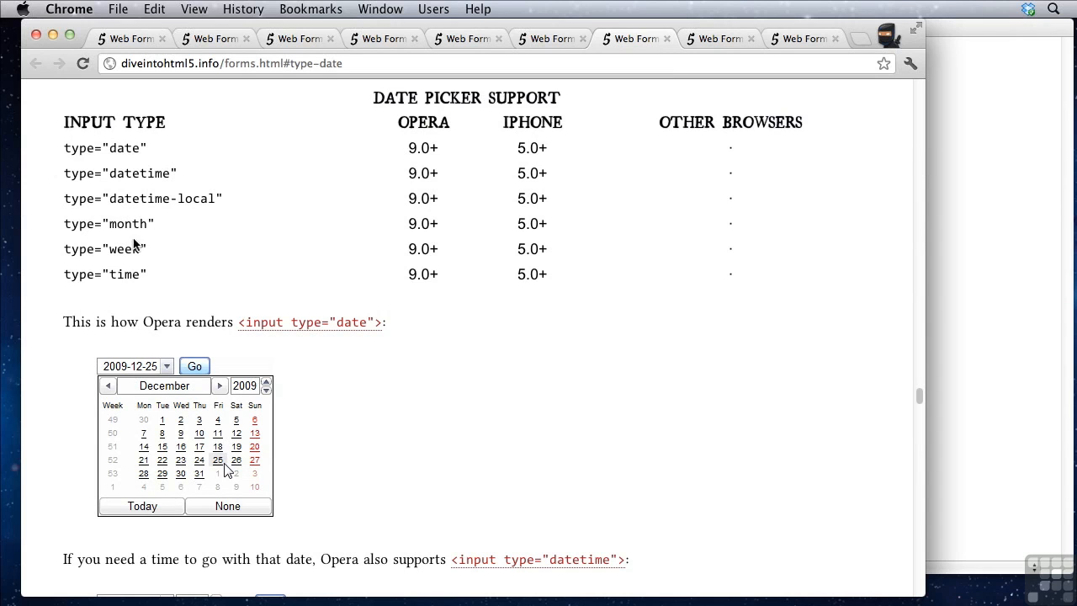
mouse_move(163, 264)
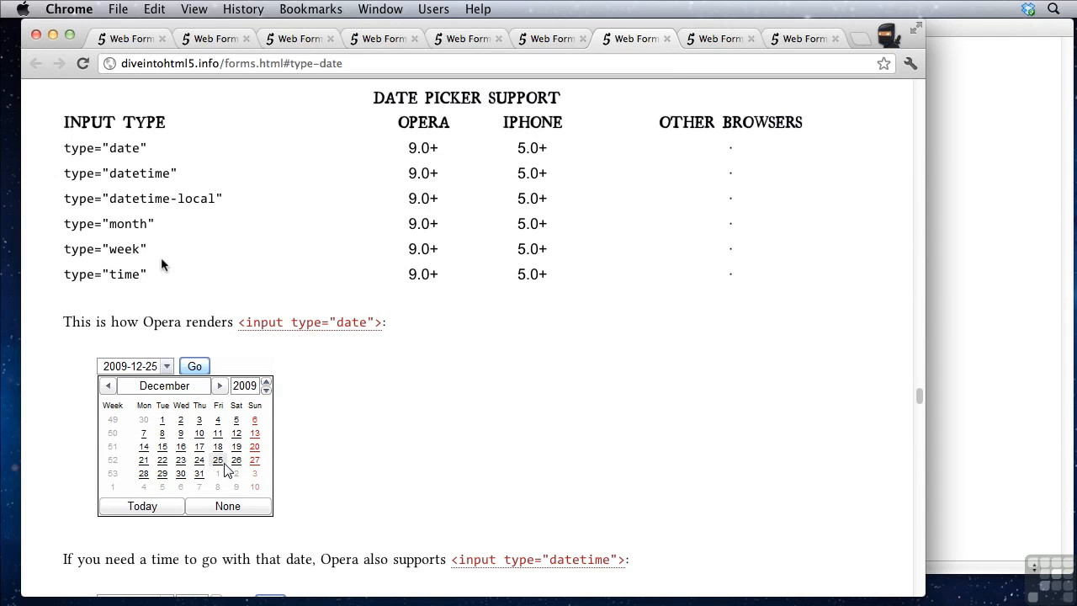
mouse_move(198, 278)
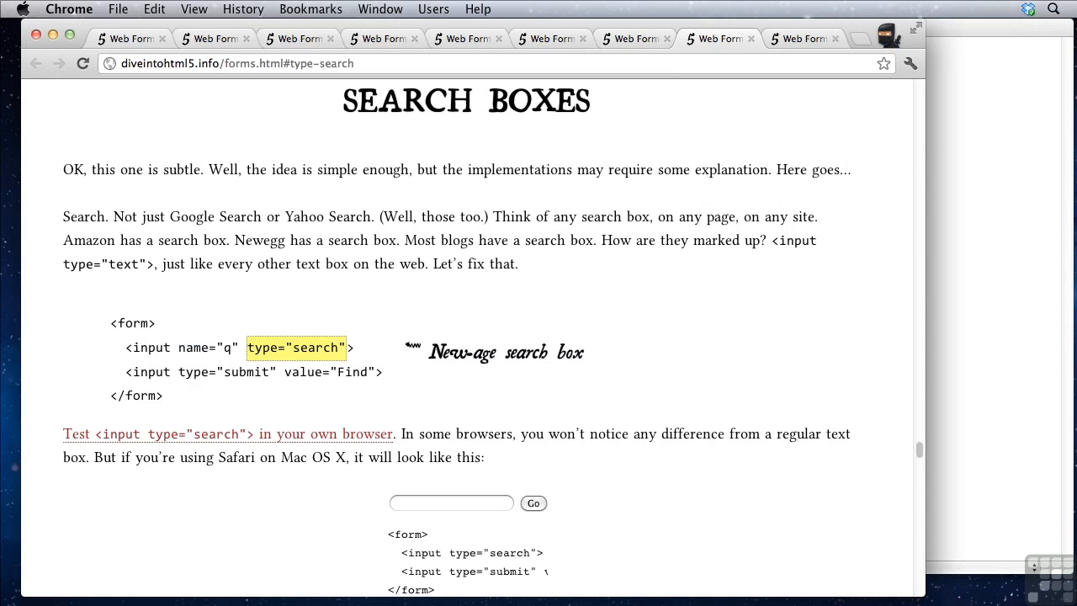
Step: Scroll through the Search Boxes section to Safari's rounded search field containing foo
scroll("up", 3)
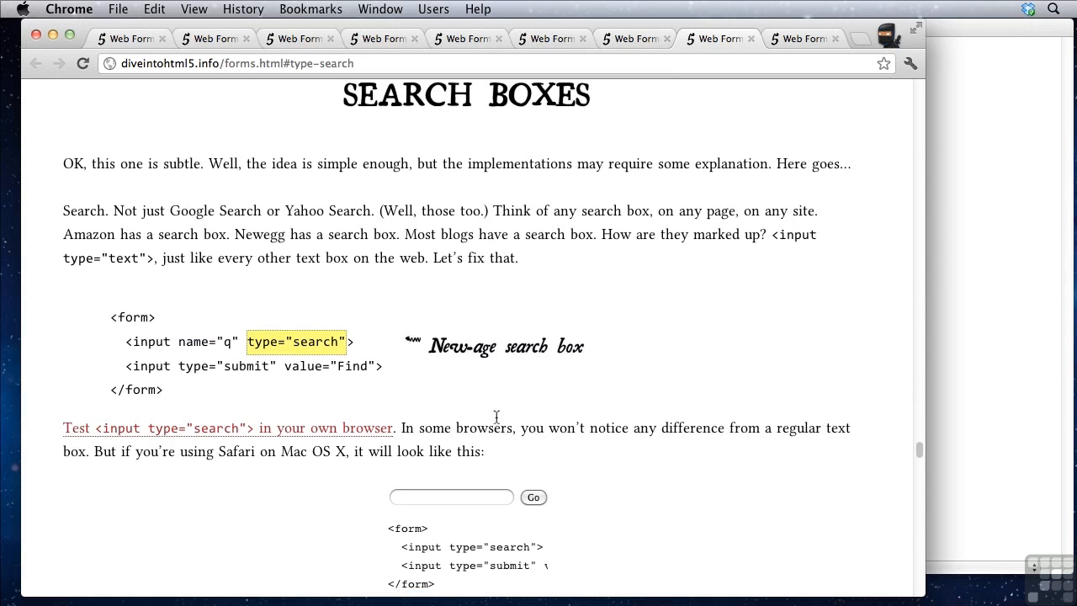
scroll("down", 3)
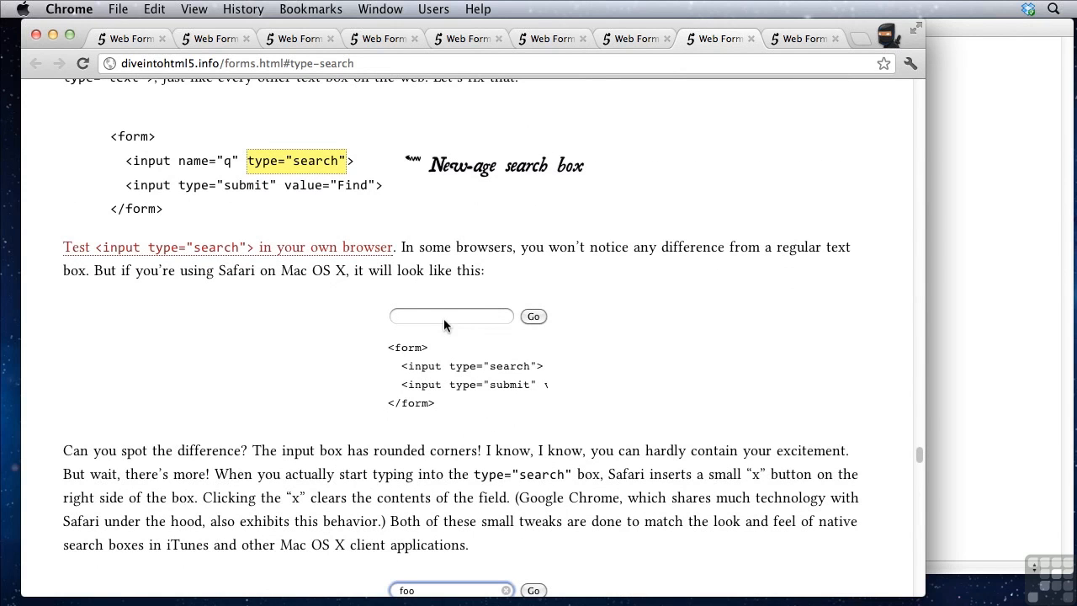
mouse_move(404, 316)
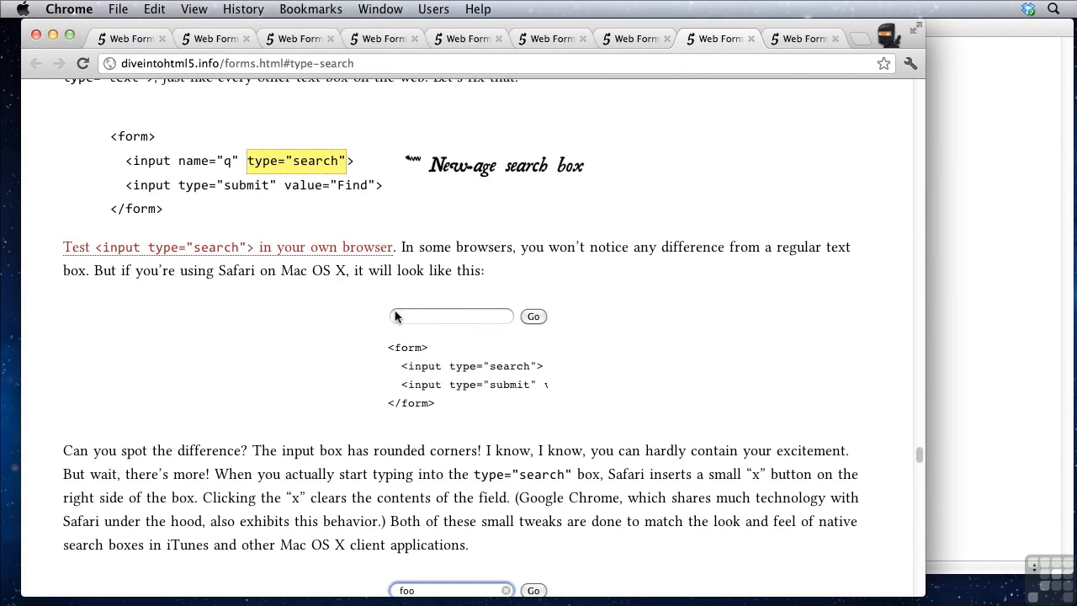
mouse_move(596, 313)
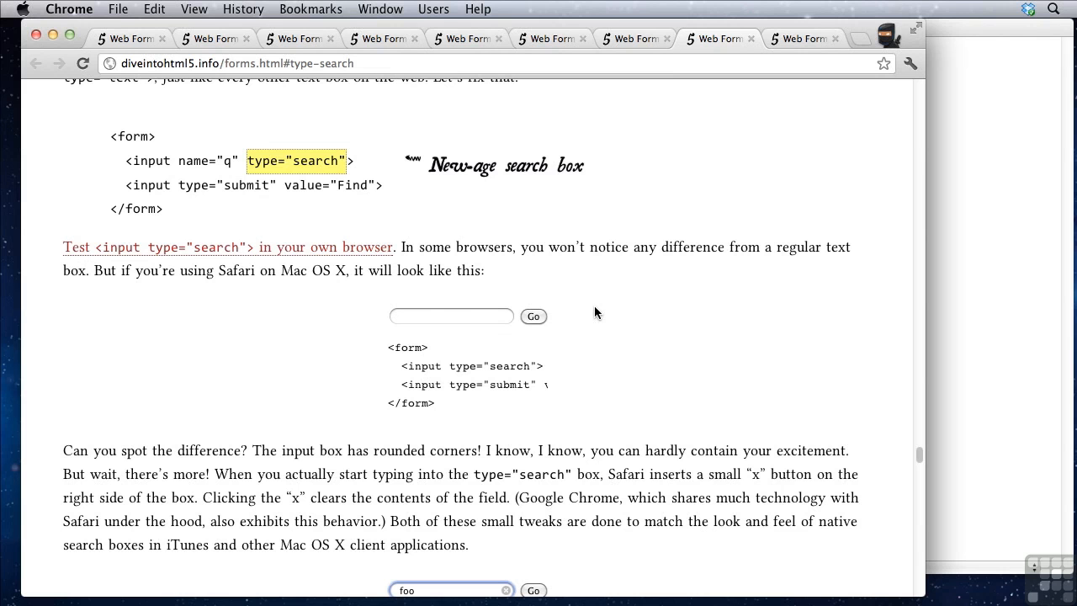
scroll("down", 3)
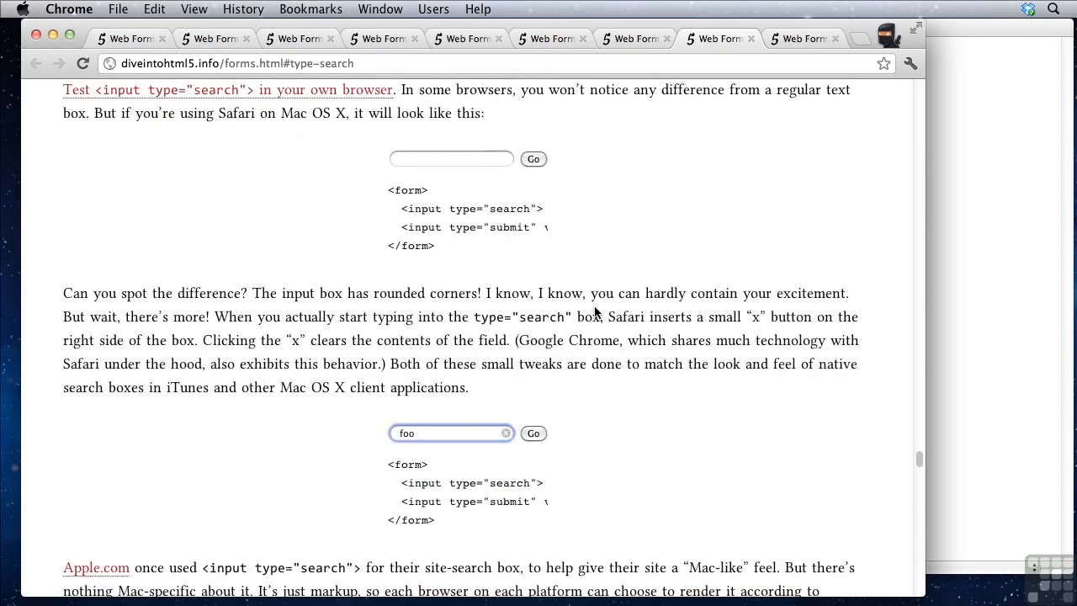
scroll("down", 3)
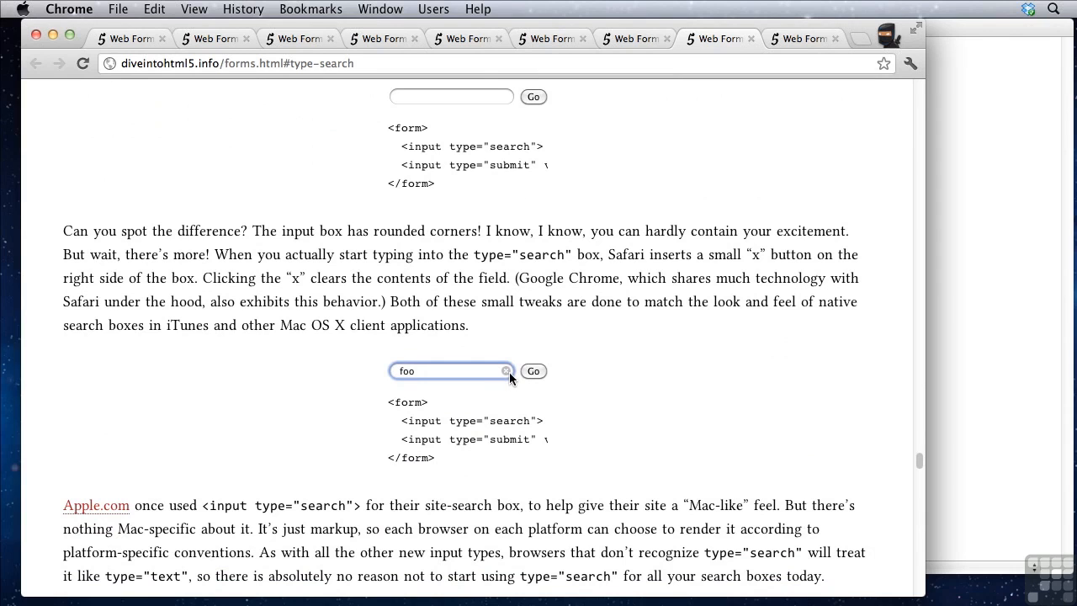
mouse_move(613, 183)
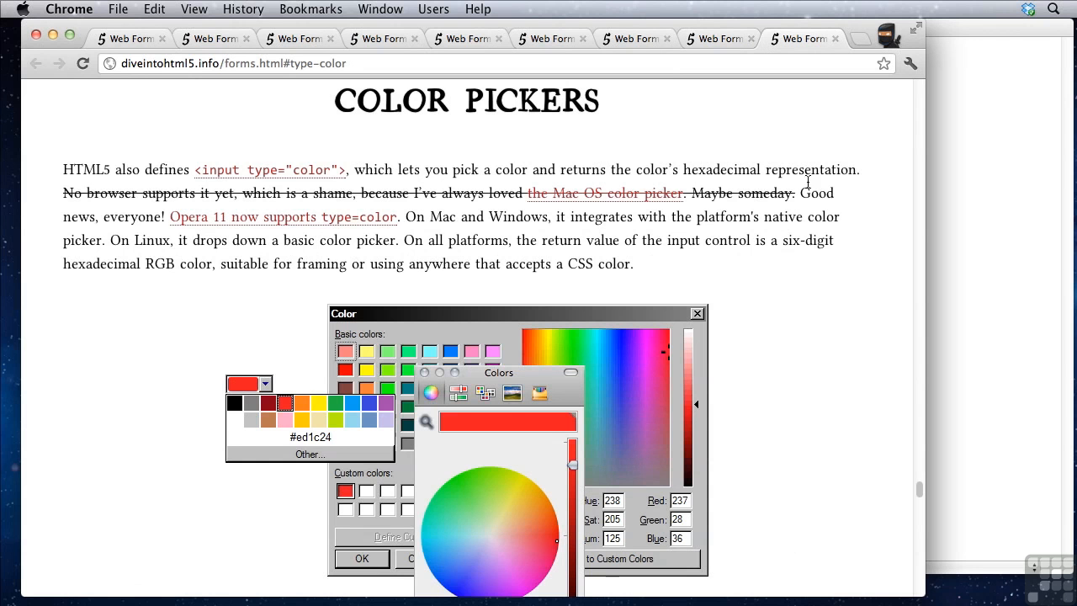
mouse_move(816, 293)
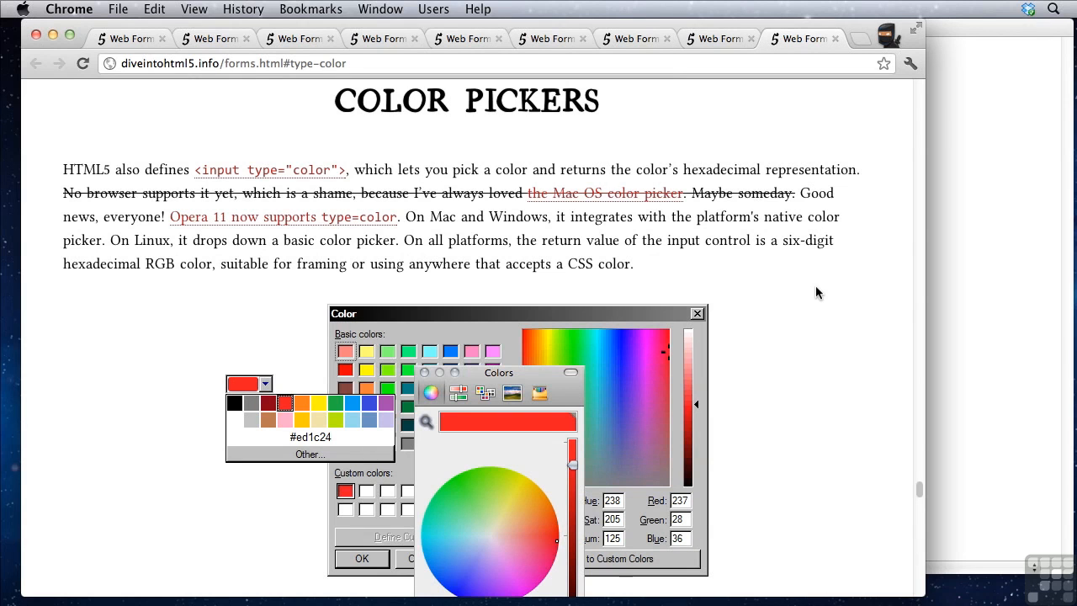
mouse_move(347, 269)
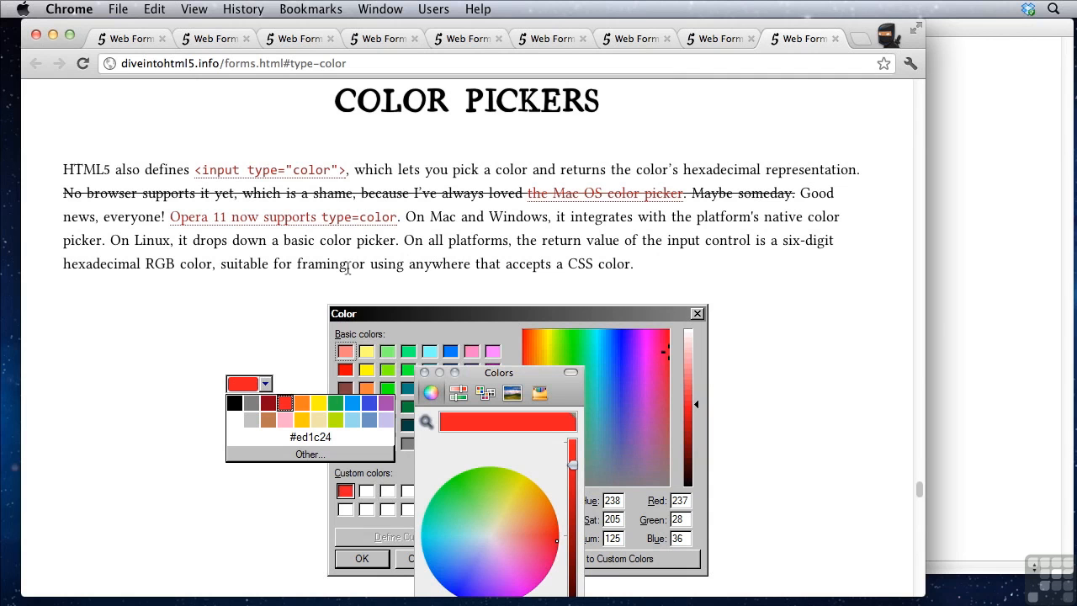
mouse_move(734, 401)
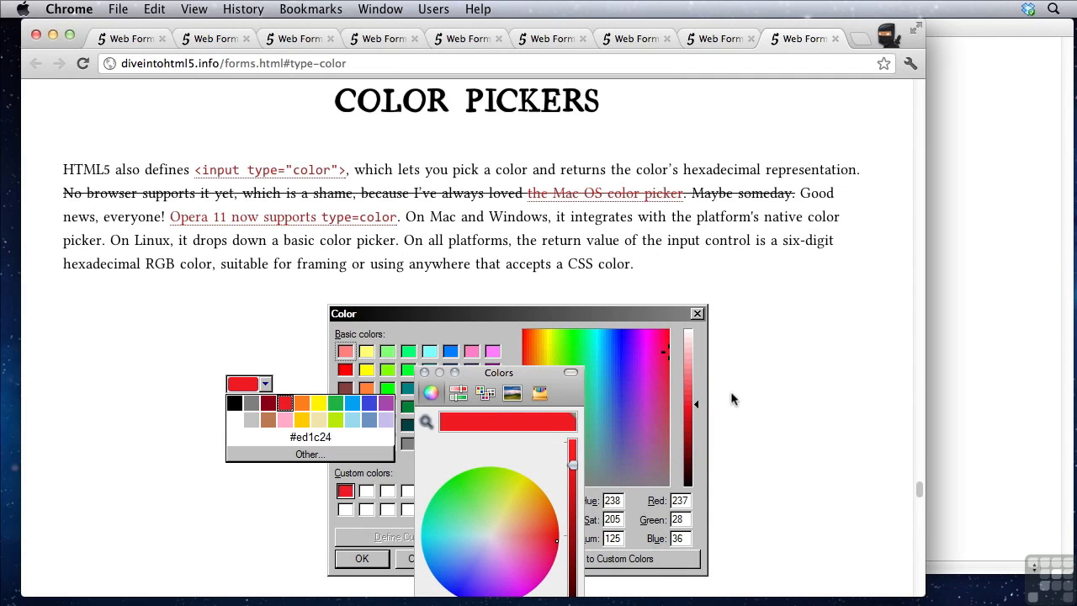
Step: Scroll past the native color dialog image, then return to the chapter's opening heading
scroll("down", 3)
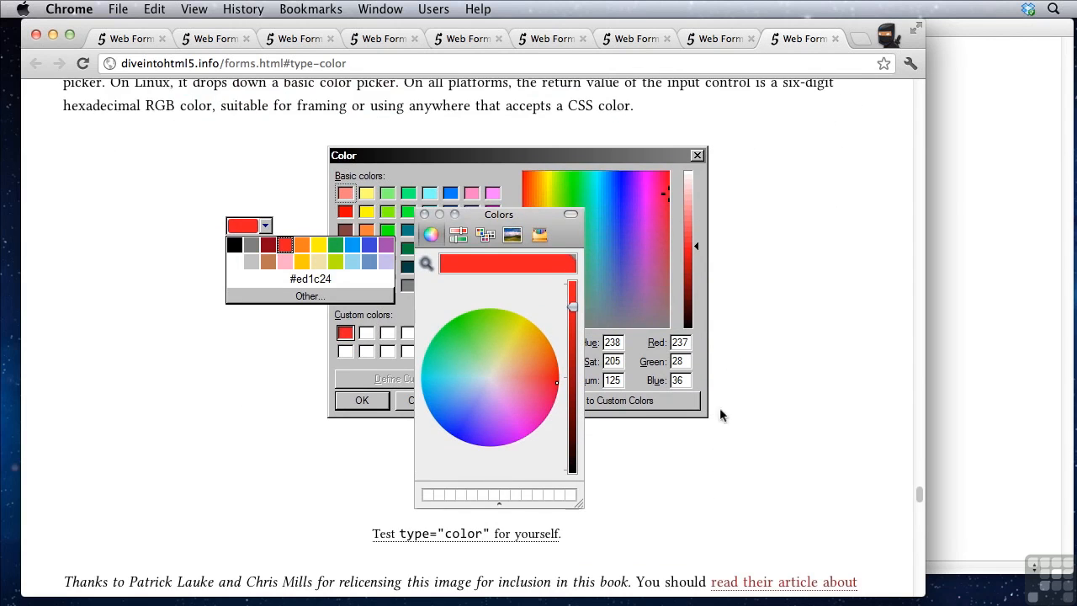
mouse_move(740, 421)
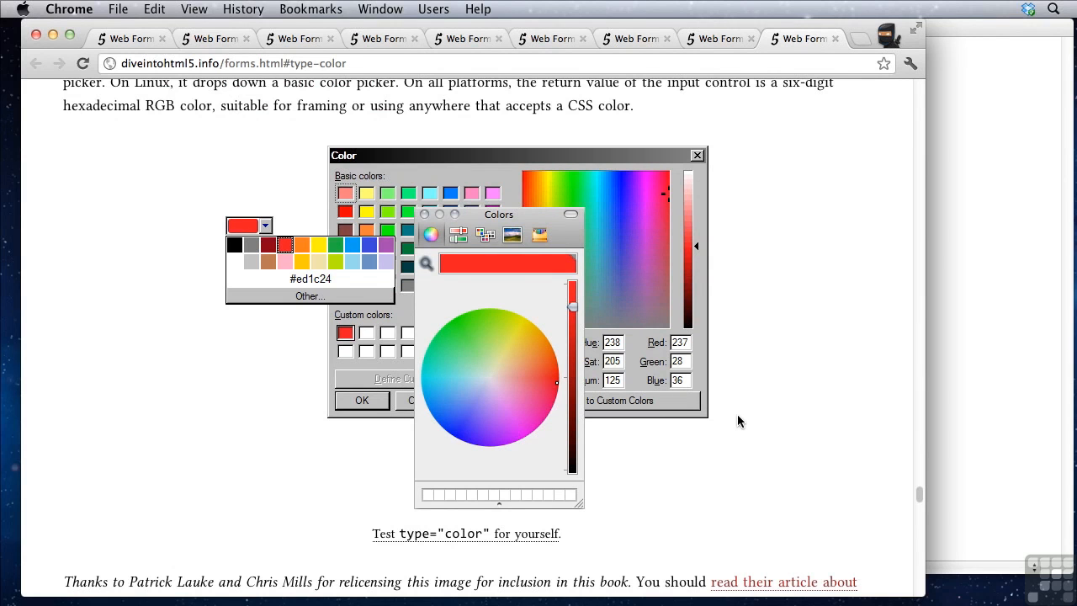
left_click(35, 64)
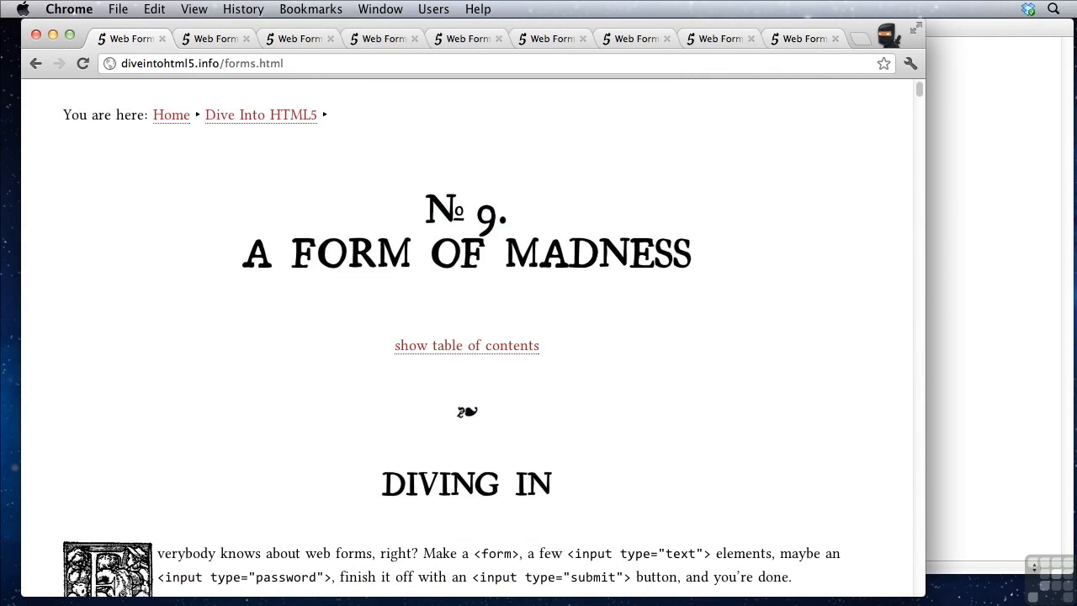
mouse_move(714, 381)
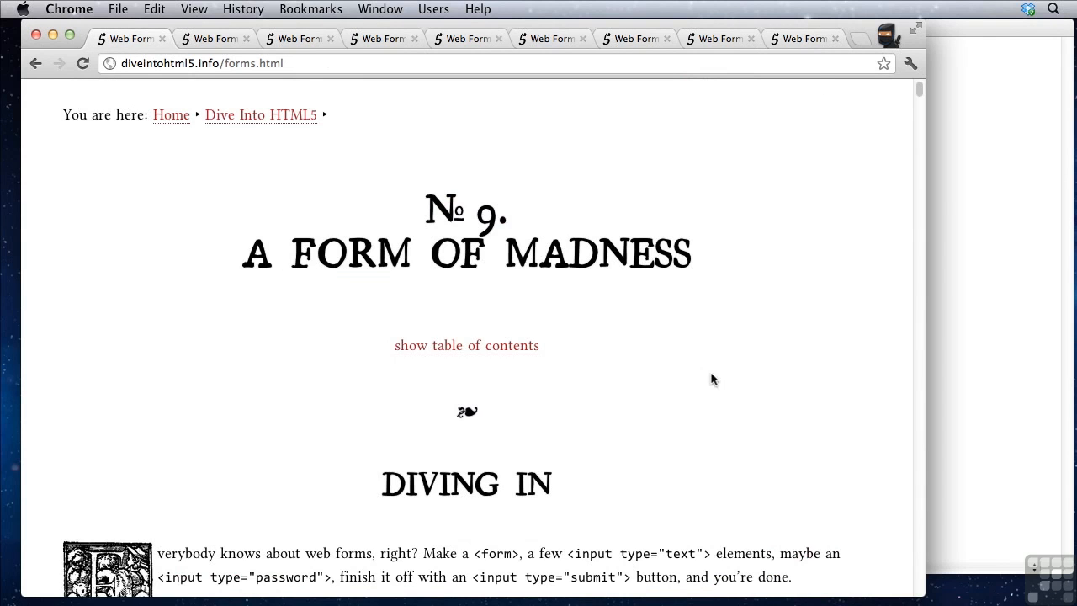
mouse_move(199, 77)
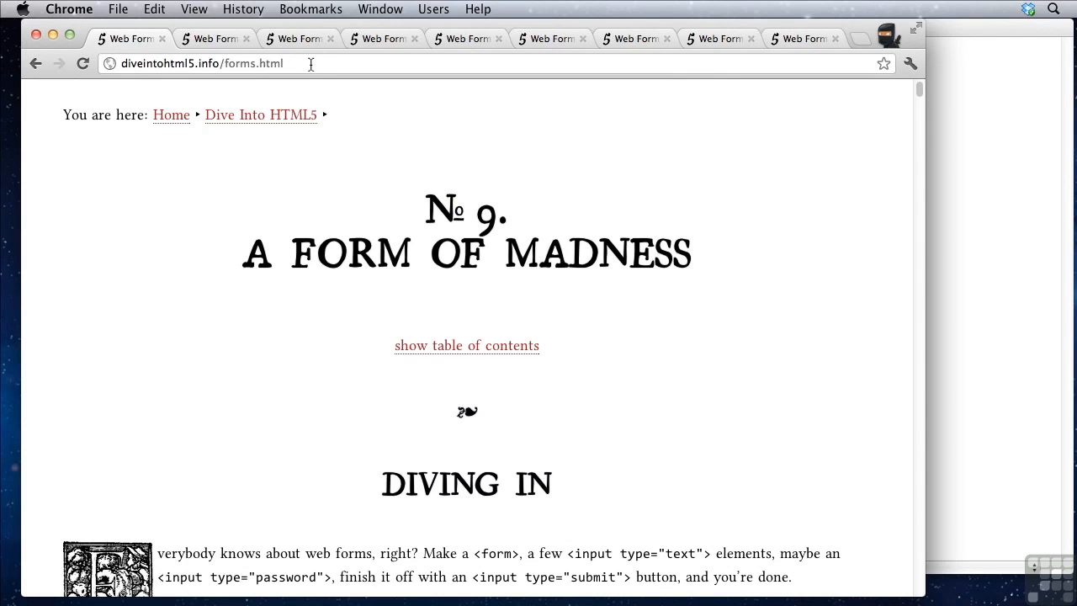
mouse_move(799, 232)
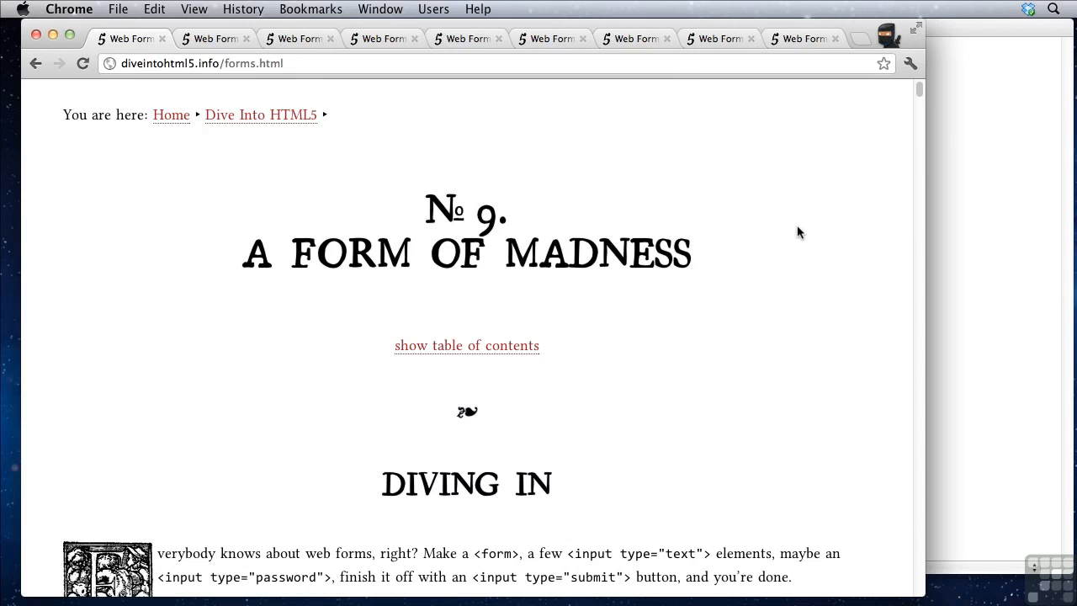